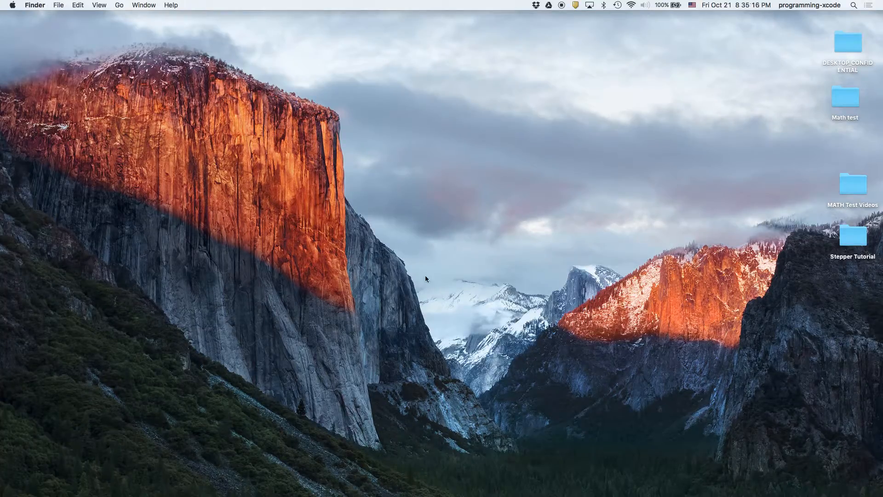
mouse_move(484, 246)
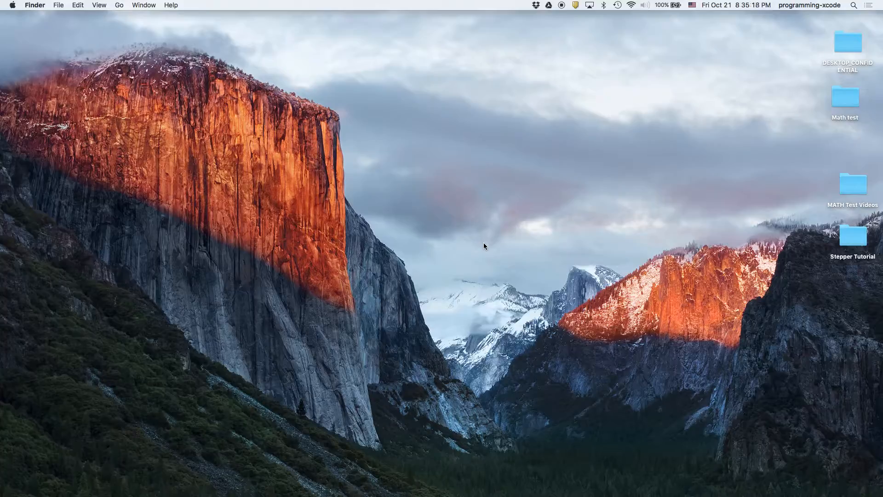
mouse_move(543, 220)
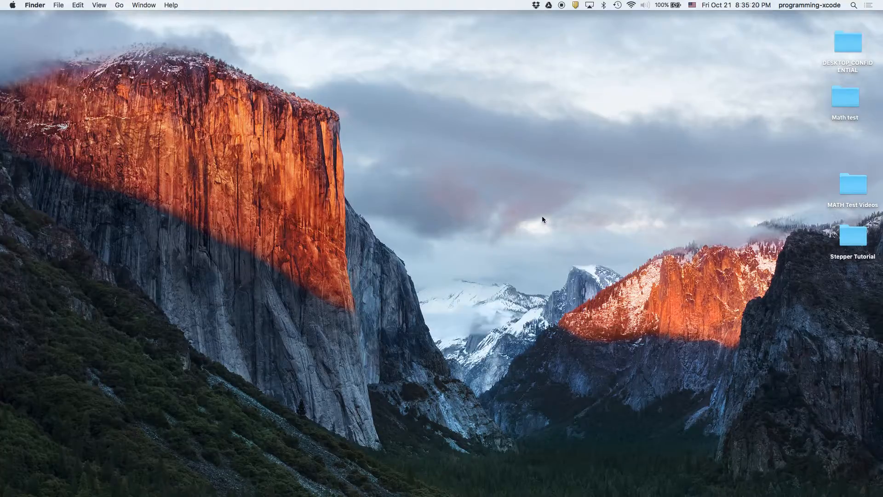
Launch the iPhone 7 Plus simulator and set its window scale to 100%.
key("cmd+space")
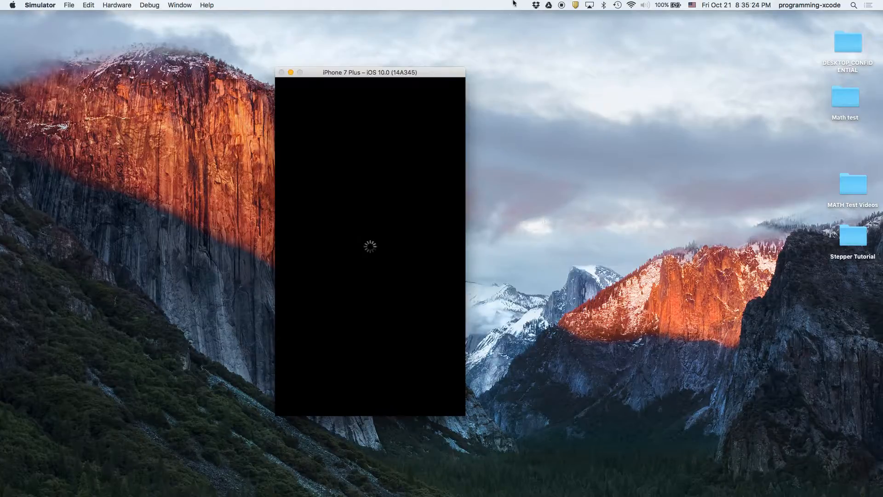
left_click(179, 5)
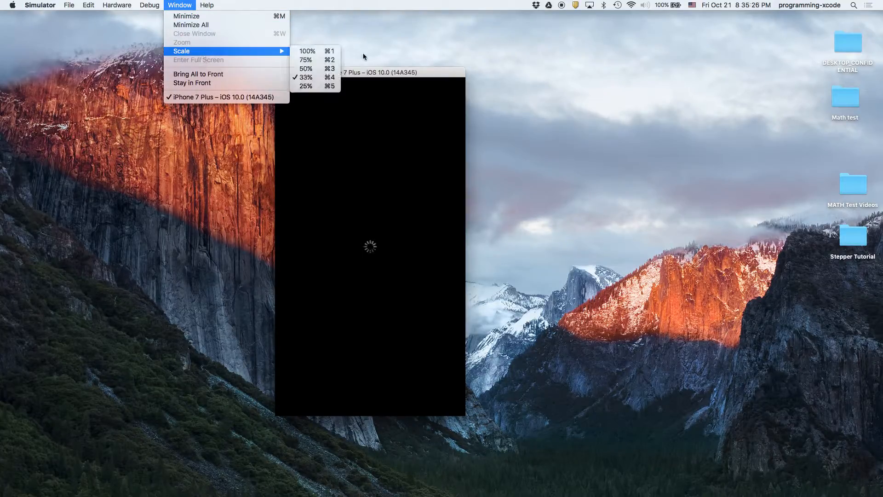
left_click(306, 51)
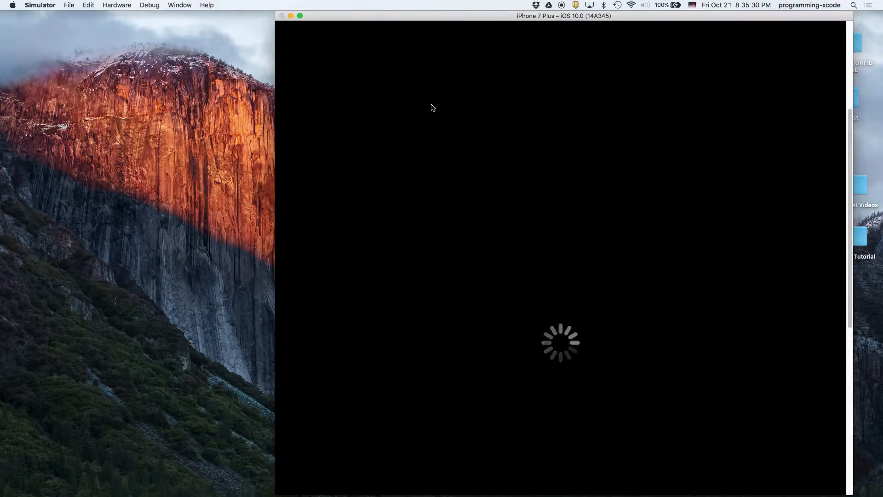
mouse_move(682, 297)
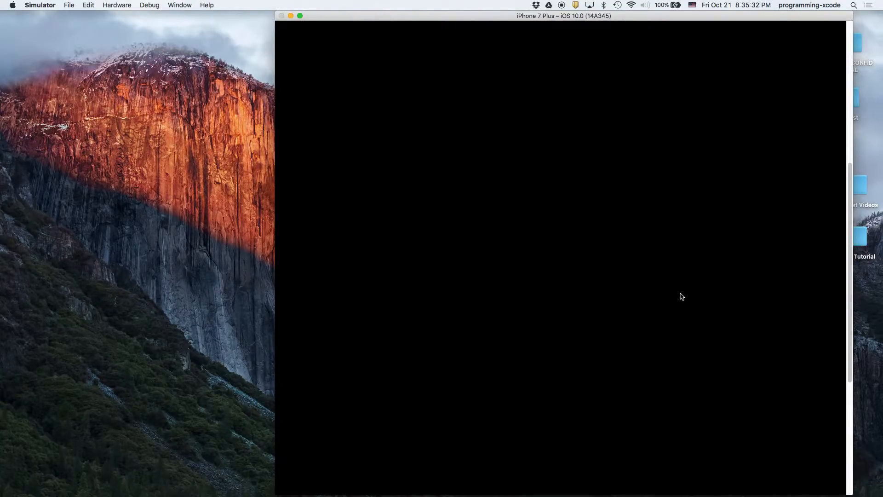
mouse_move(677, 296)
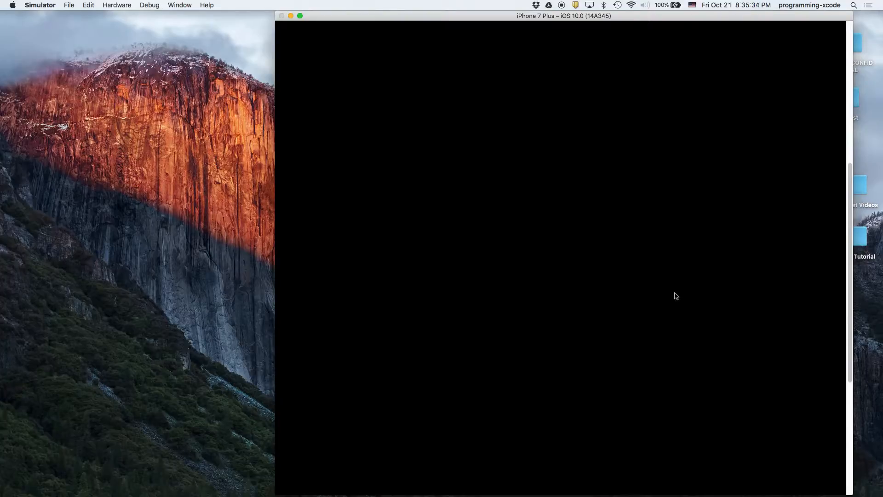
mouse_move(449, 354)
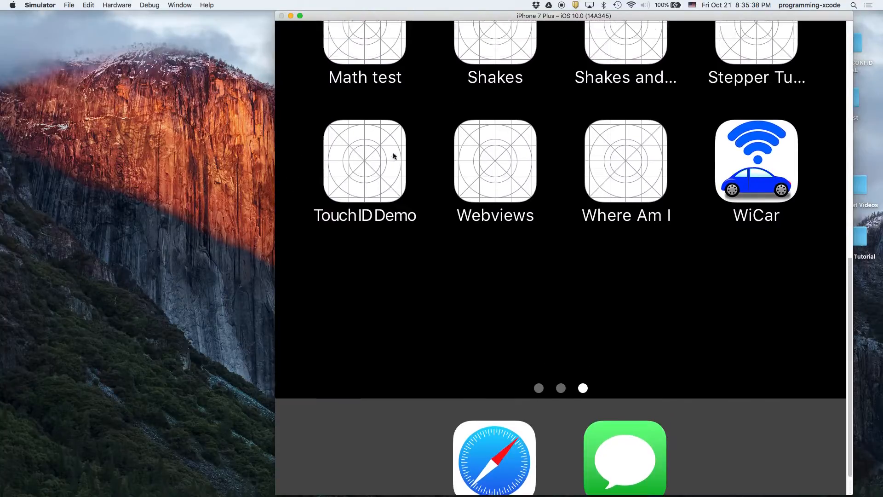
Step the demo app's counter up to 10.0 and back down, ending at 3.0.
scroll("down", 3)
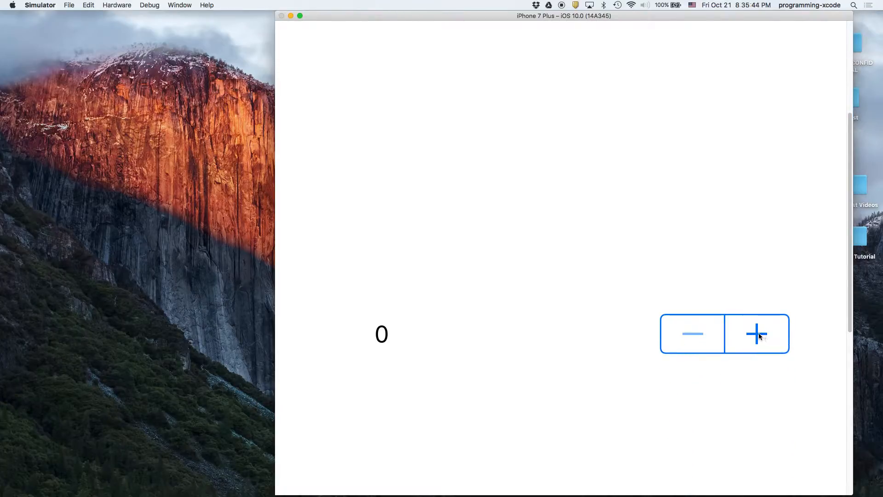
left_click(756, 333)
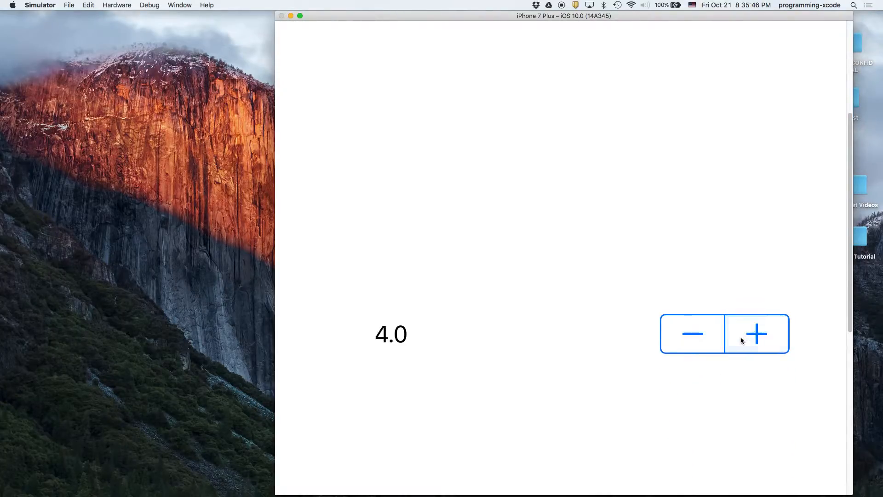
left_click(692, 334)
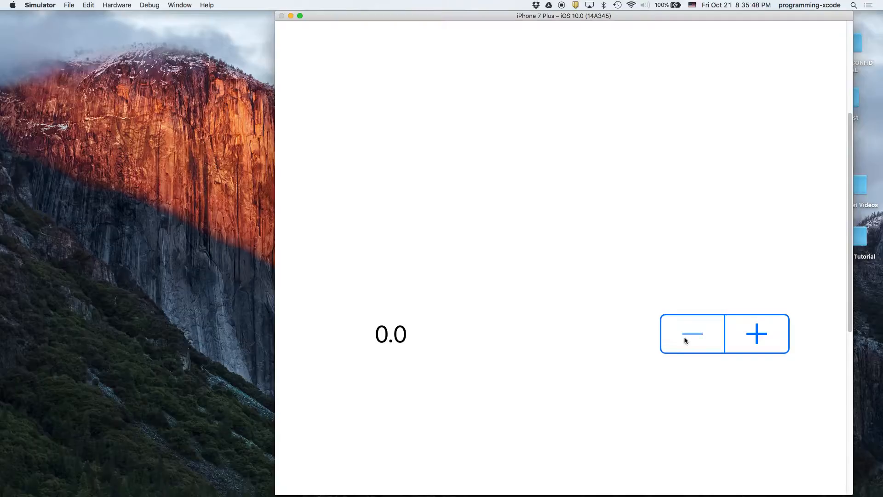
left_click(756, 334)
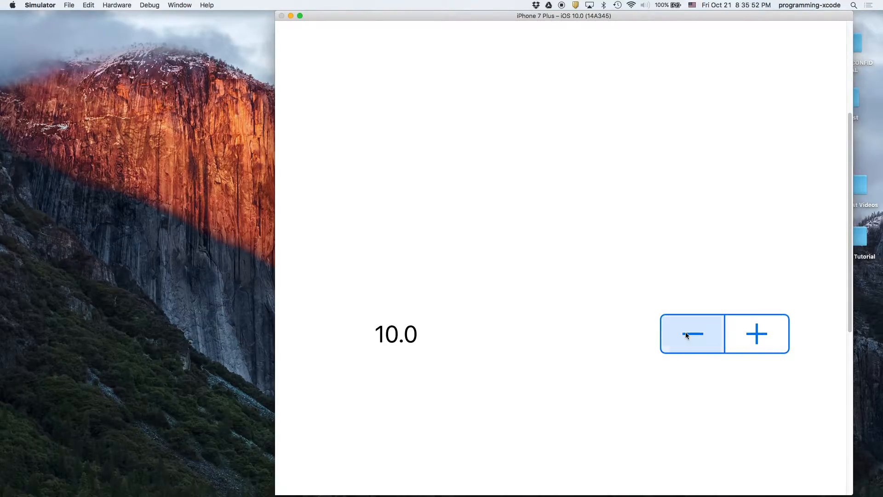
left_click(692, 333)
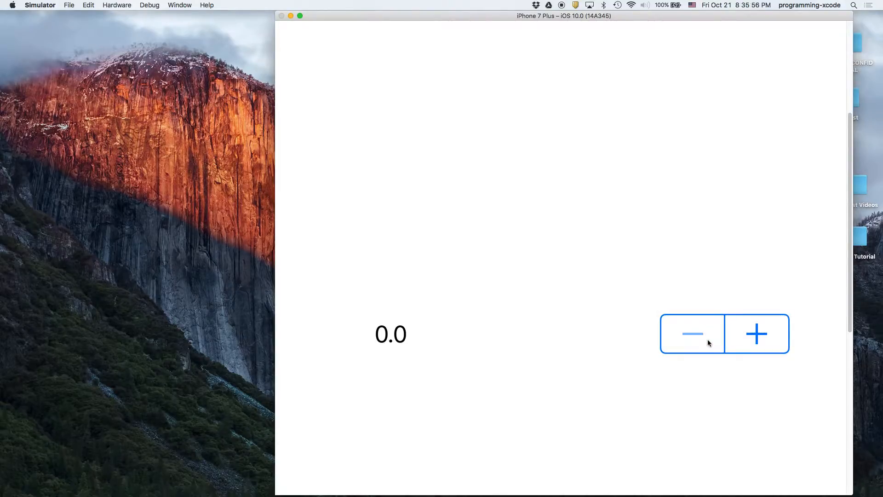
left_click(756, 334)
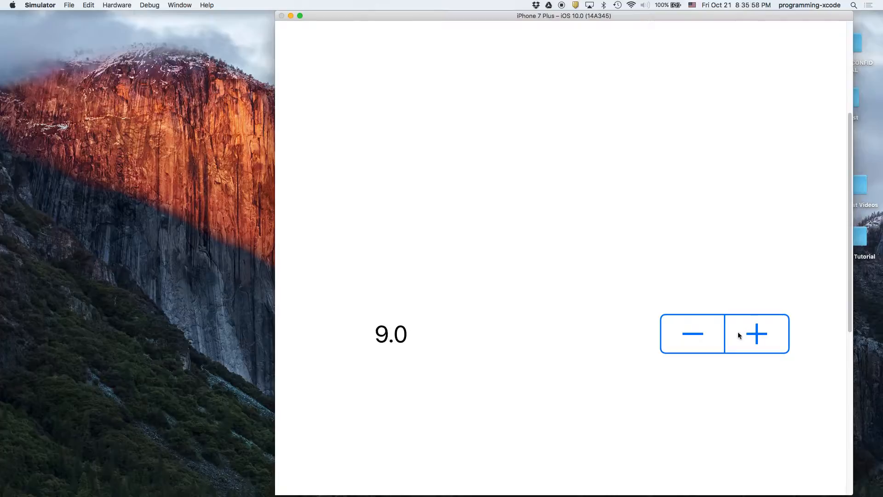
left_click(692, 333)
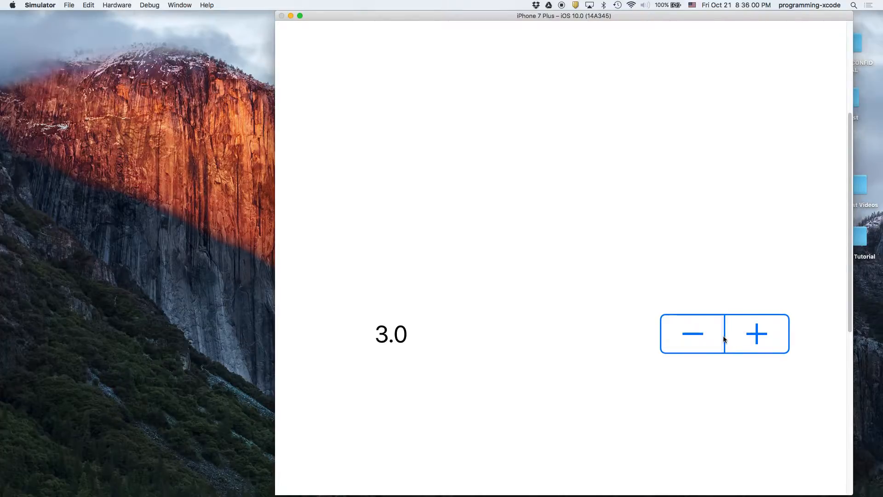
left_click(692, 334)
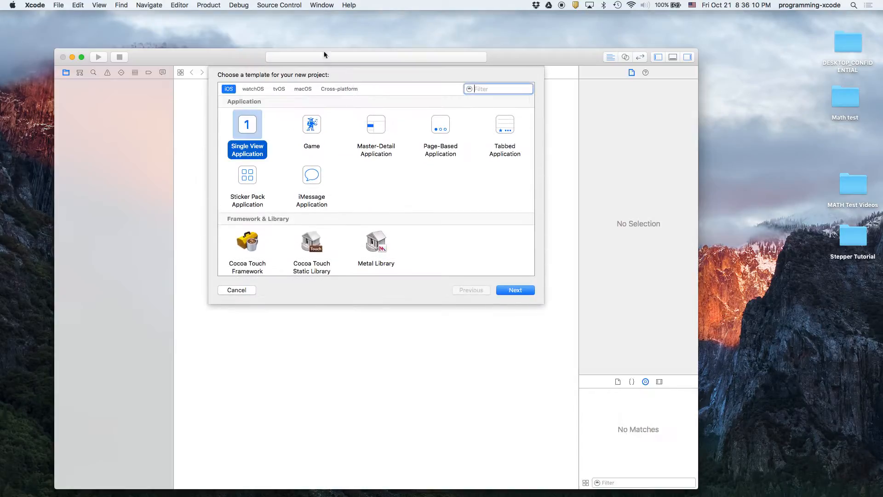
Maximise Xcode, create single-view project 'Stepper tutorial' on the Desktop, and open Main.storyboard.
left_click(321, 5)
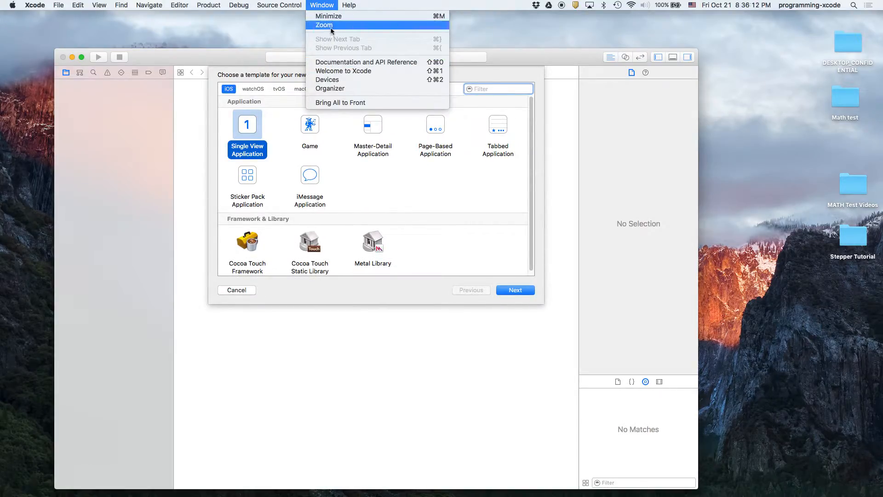
left_click(324, 24)
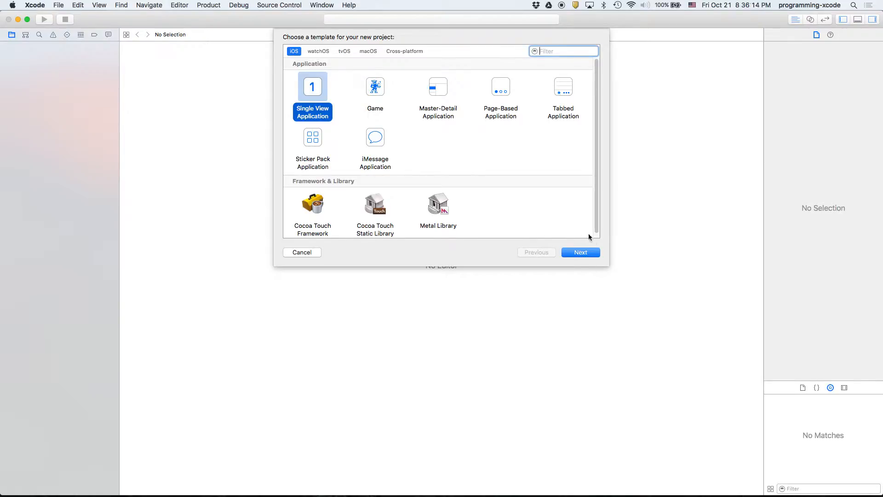
left_click(580, 251)
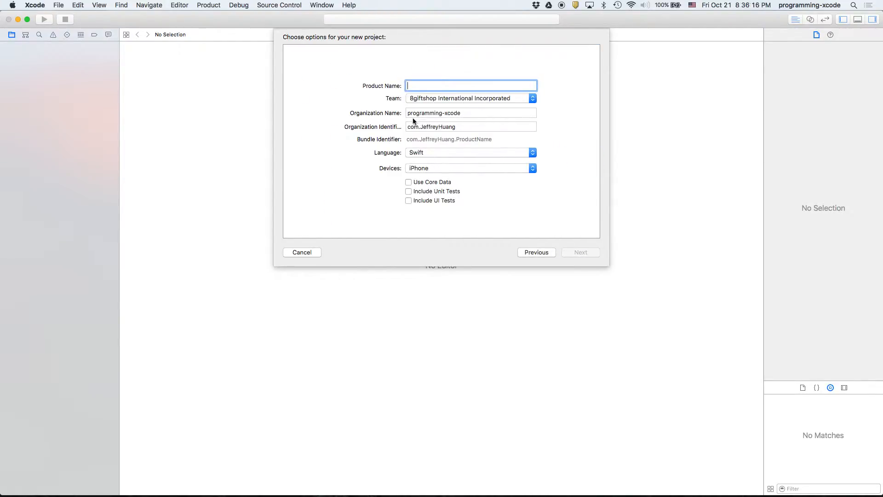
type("Ste")
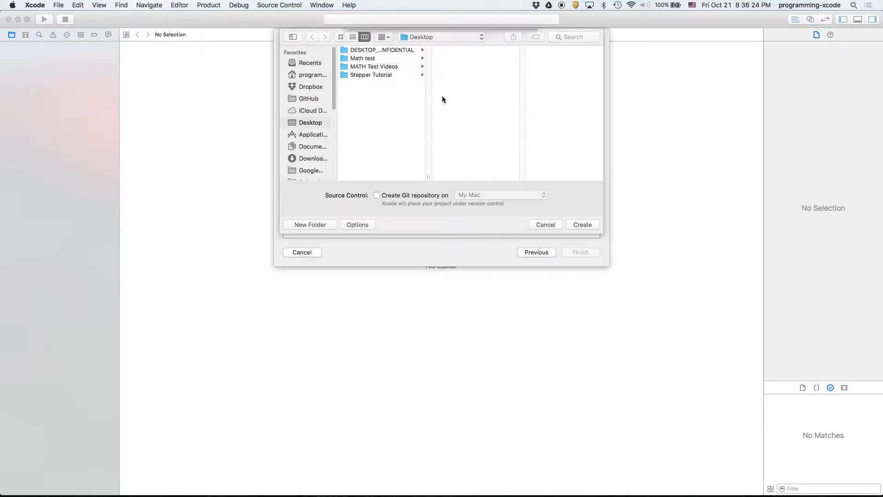
left_click(582, 224)
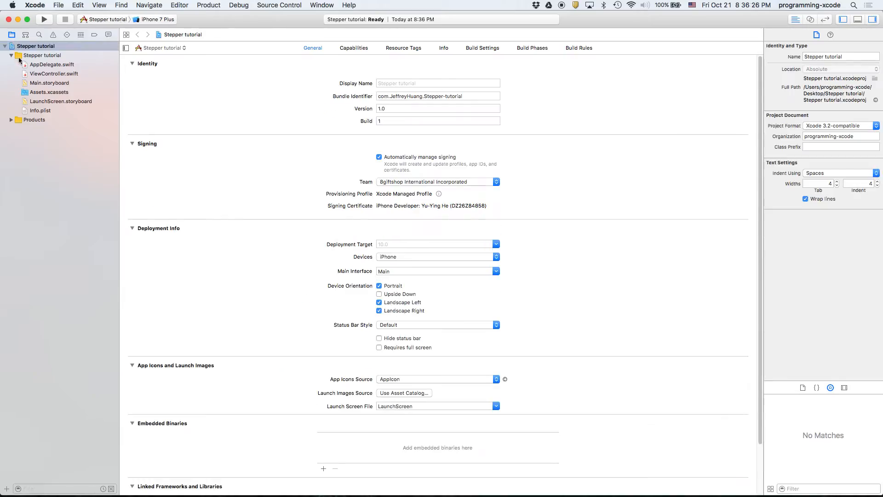
left_click(50, 83)
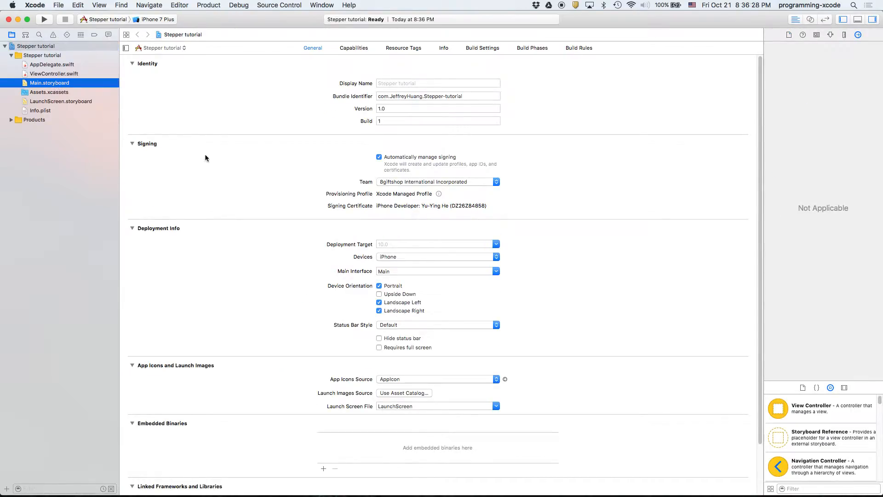
left_click(50, 83)
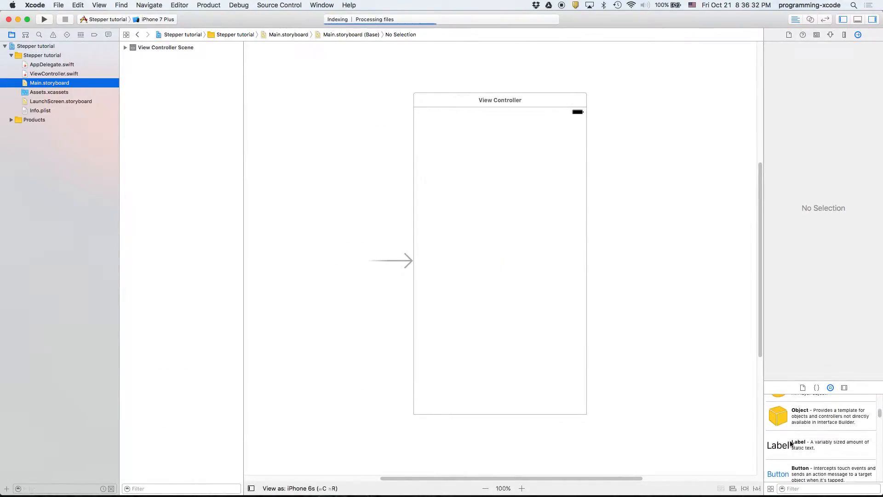
Add a label reading 0.0 at the left, mid-height of the view.
left_click_drag(779, 444, 444, 254)
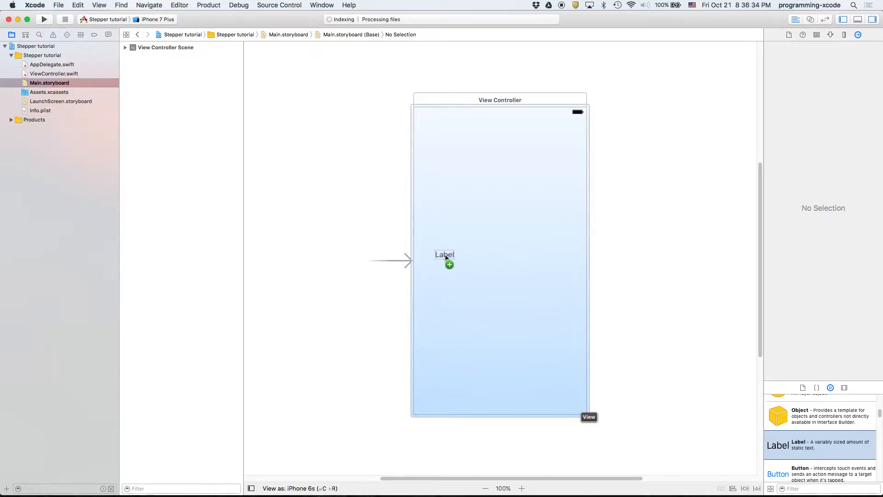
left_click_drag(445, 254, 427, 261)
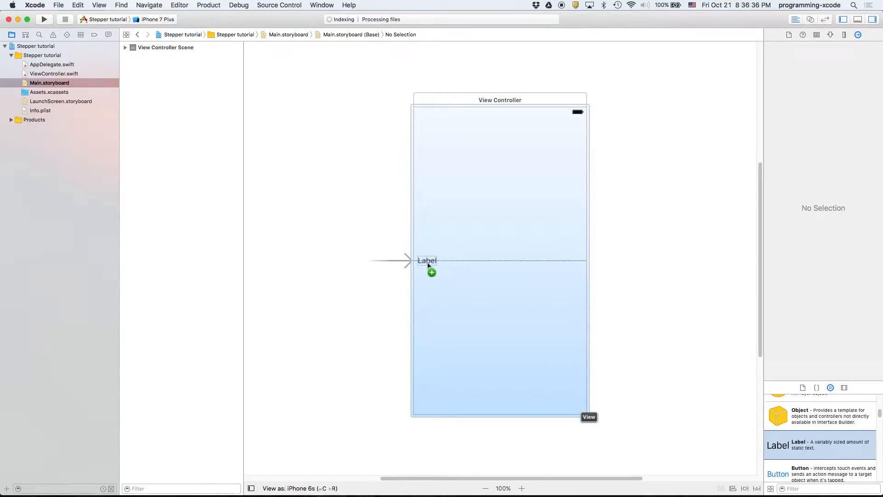
left_click(431, 260)
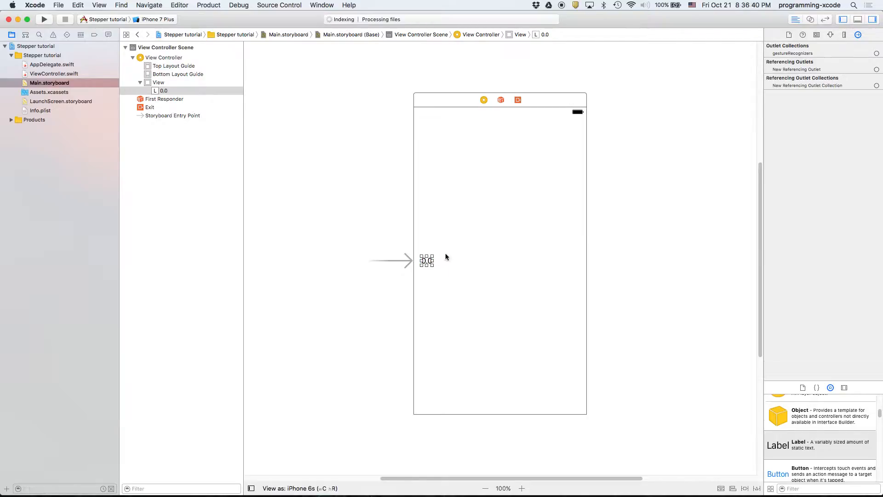
Place a stepper level with the 0.0 label near the right edge and select it.
scroll("down", 3)
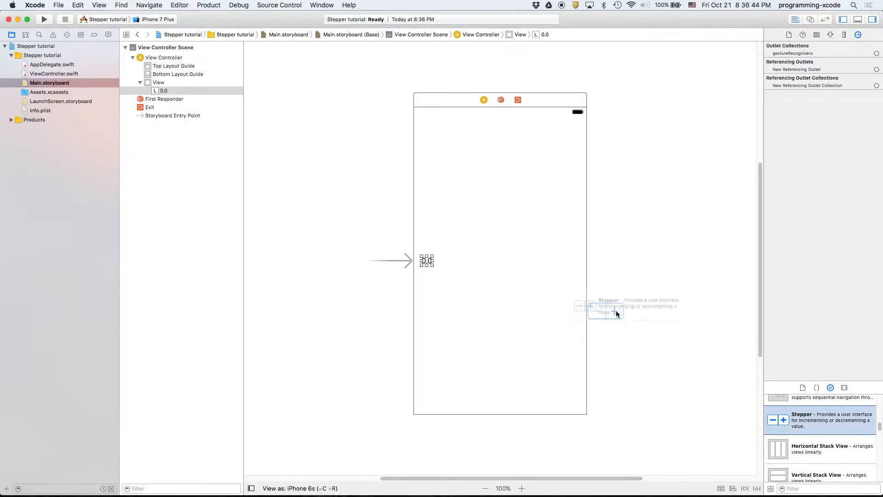
left_click_drag(614, 306, 557, 261)
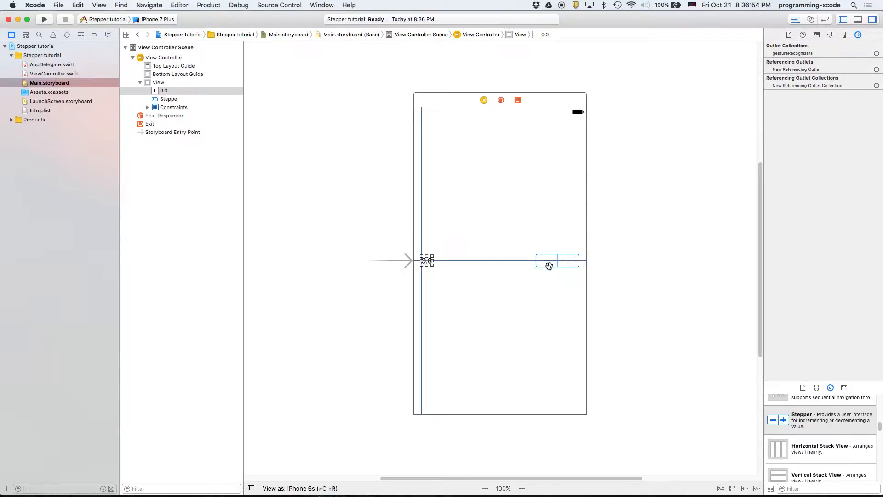
left_click(557, 260)
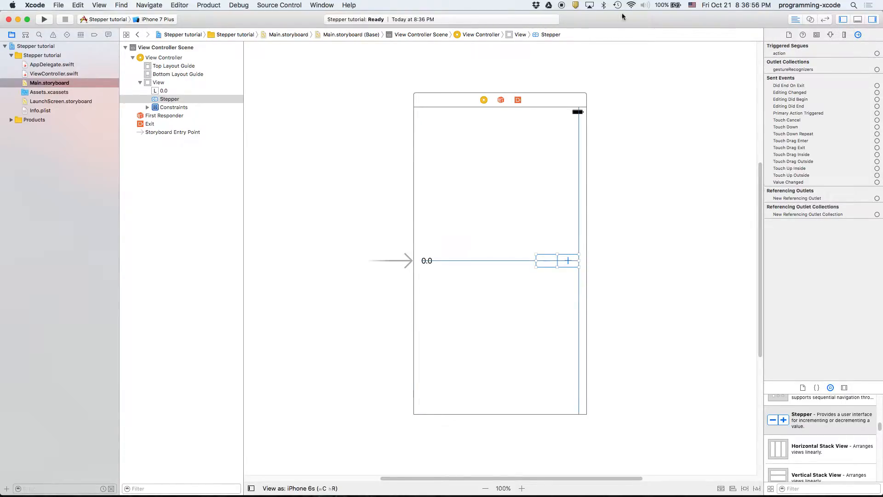
left_click(54, 74)
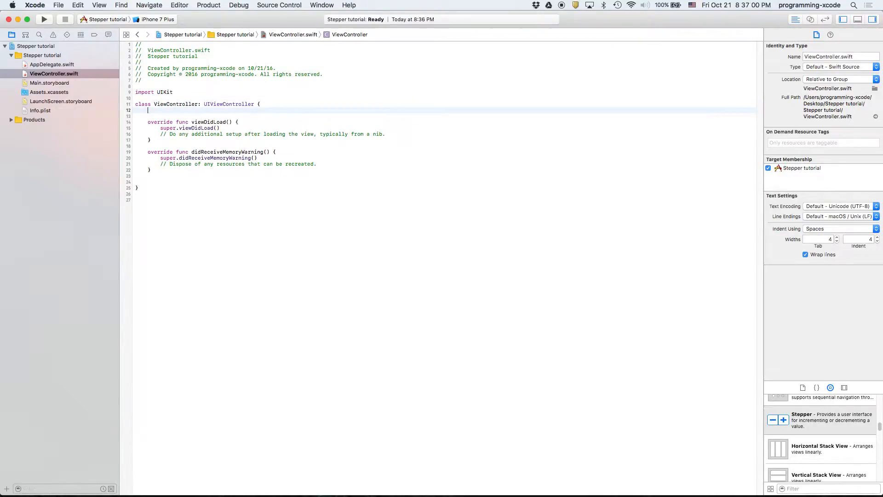
Declare a label outlet of type UILabel in ViewController.swift.
type("@IBAction")
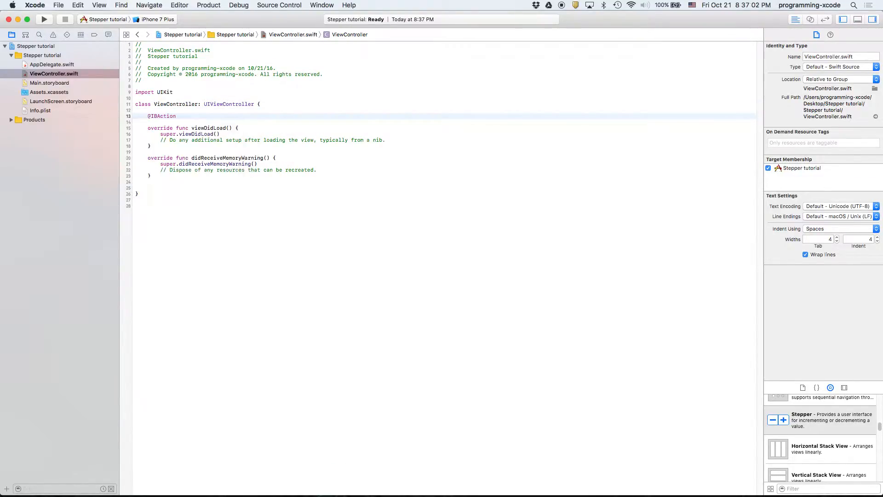
type("O")
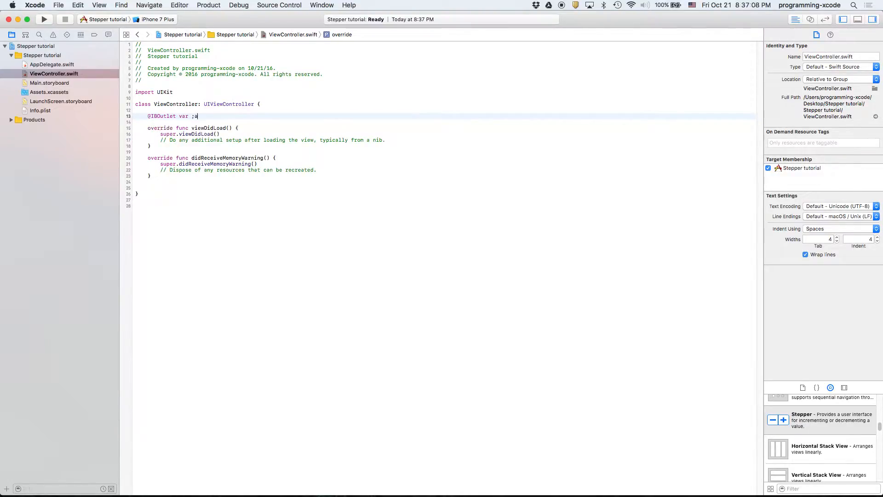
type("label")
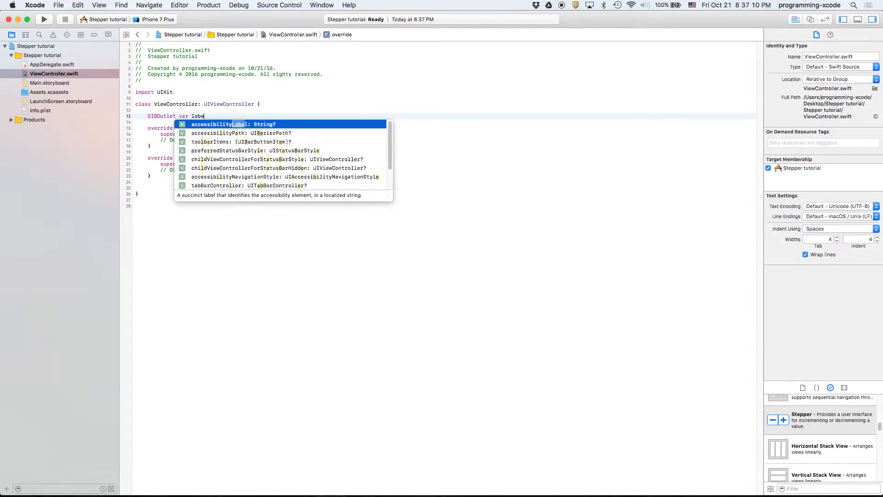
type(": UIL")
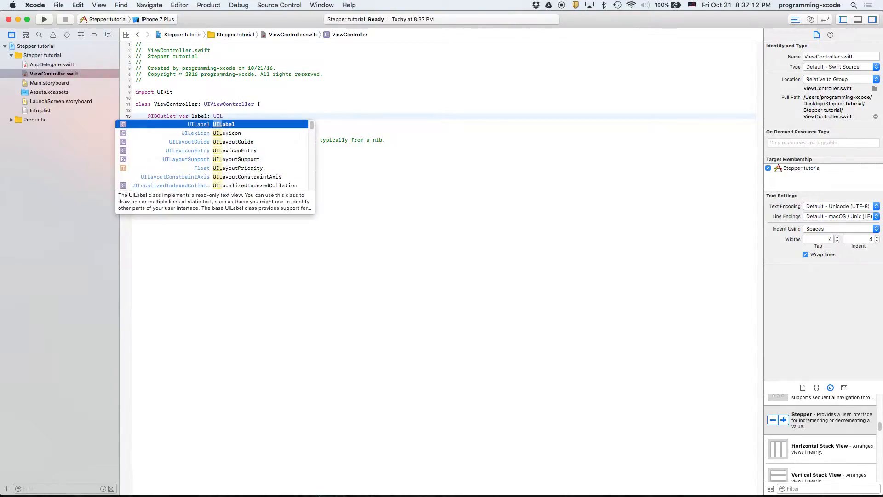
key("Return")
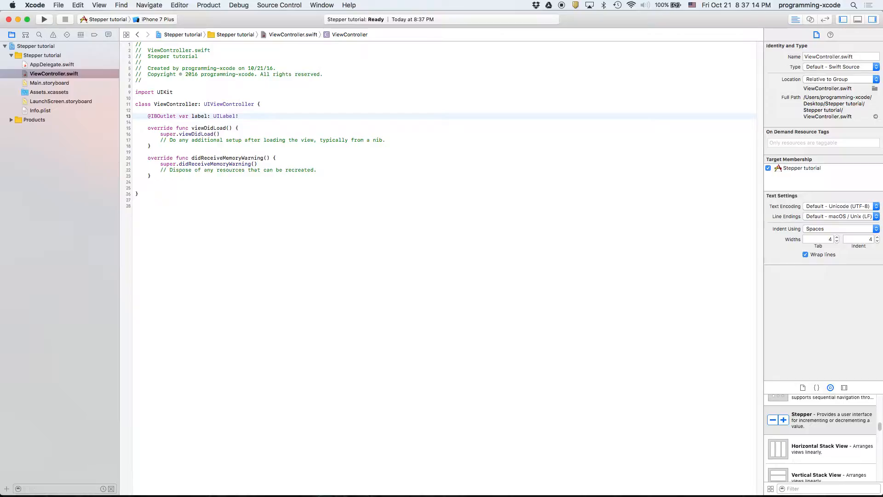
key("Return")
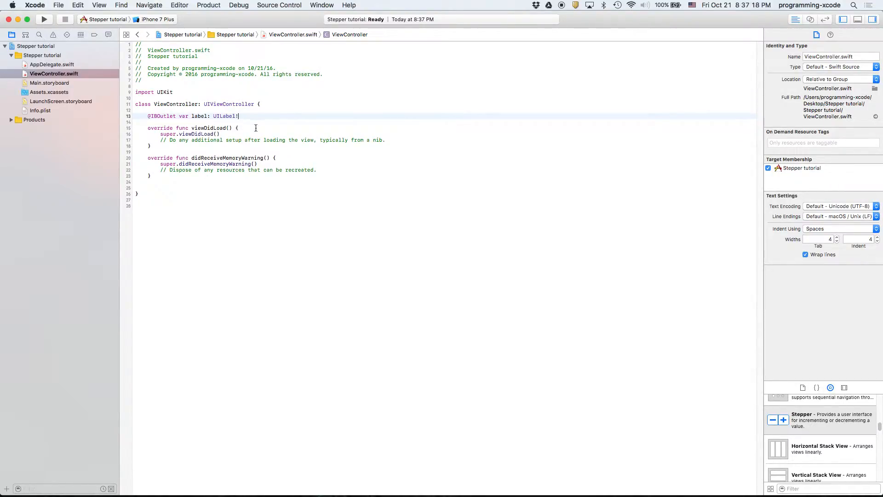
In viewDidLoad, set the label's text to "0.0".
left_click(220, 133)
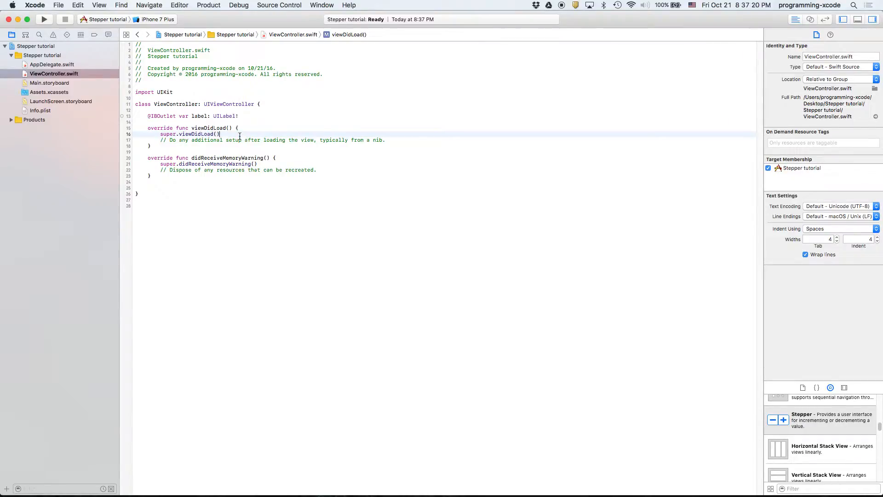
type("le")
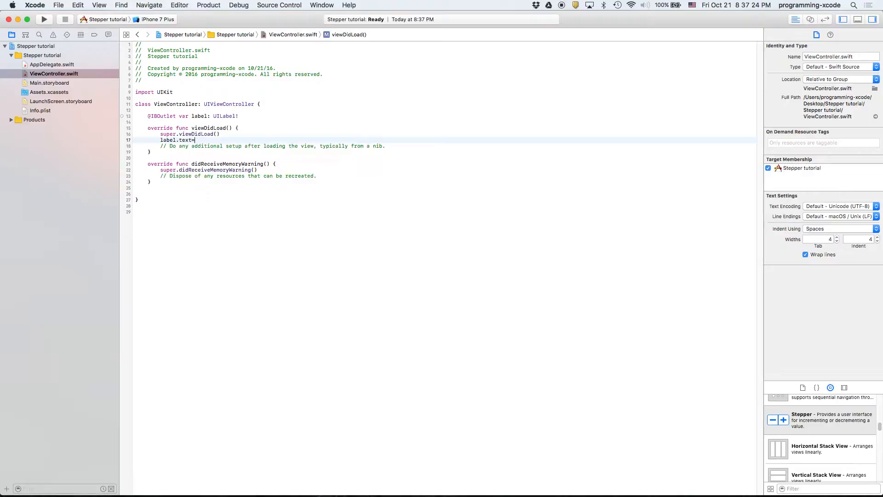
type("= \"\"")
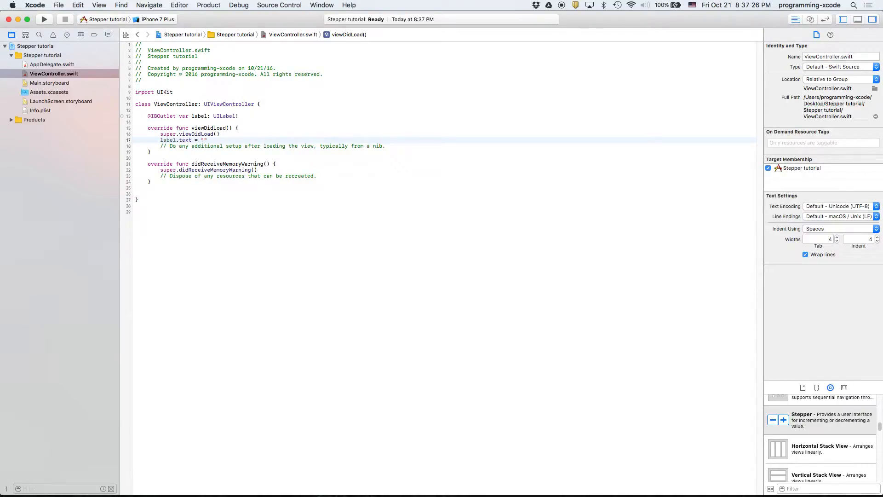
type("0.0")
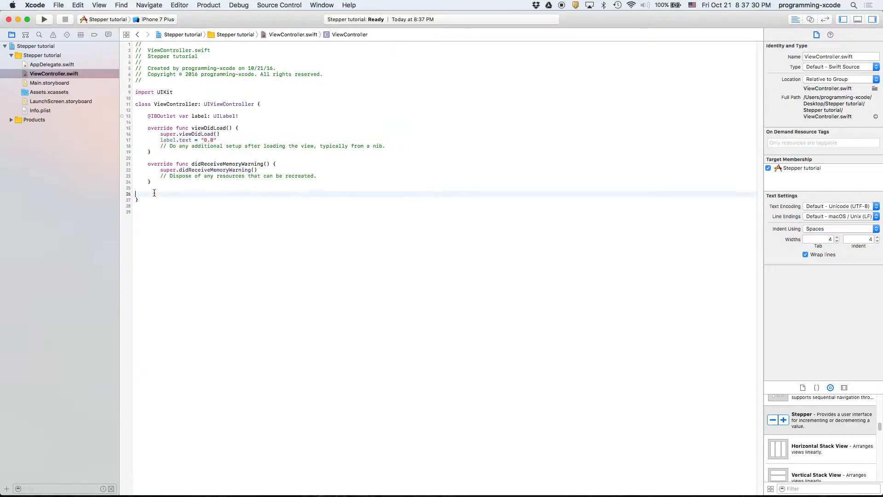
Add a stepper value variable of type Double below the label outlet.
left_click(246, 116)
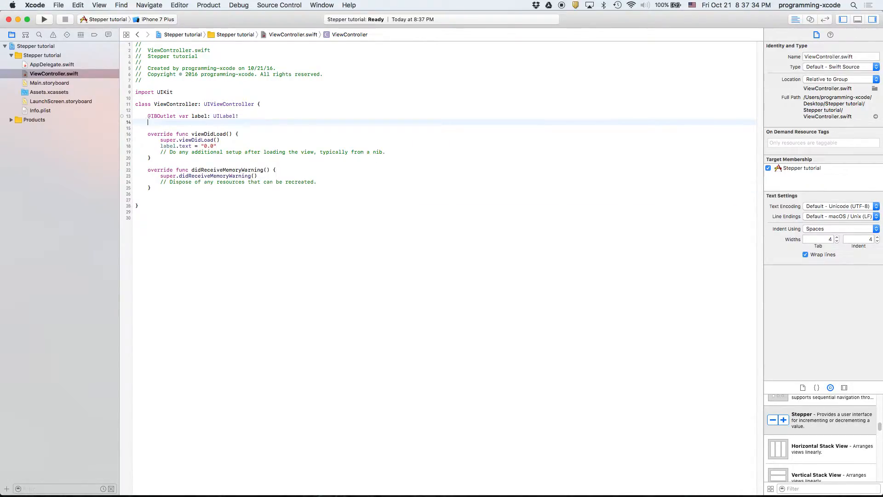
type("var stepper")
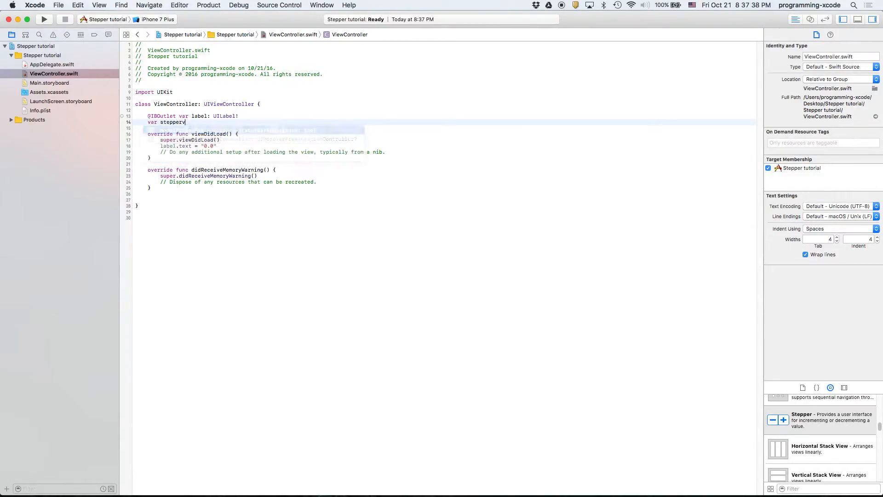
type("value =")
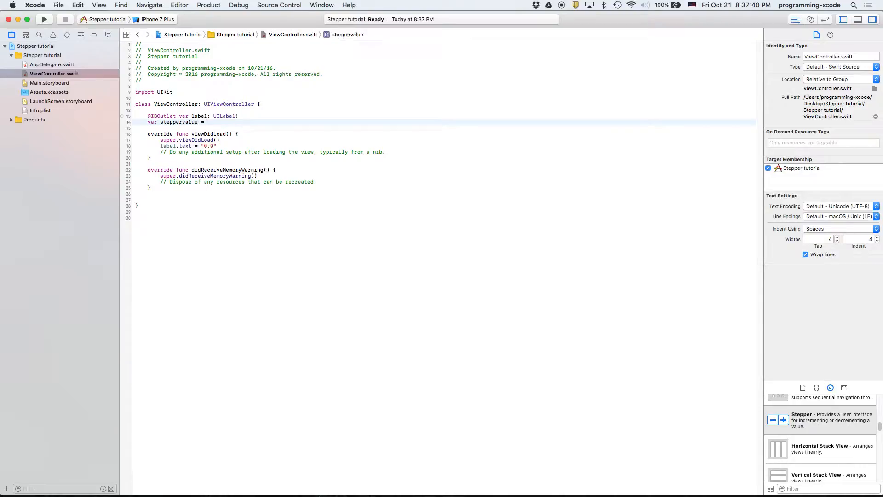
type("Double(")
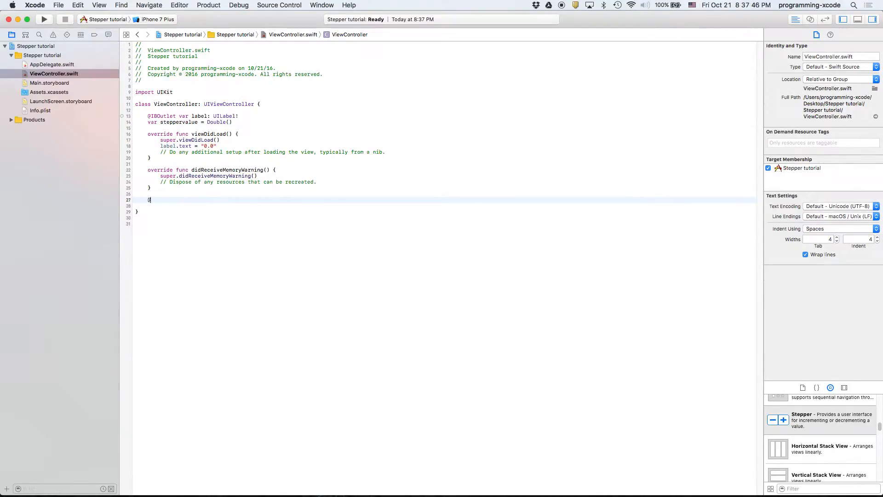
Write the stepper IBAction function with a UIStepper sender.
type("@IBAction f")
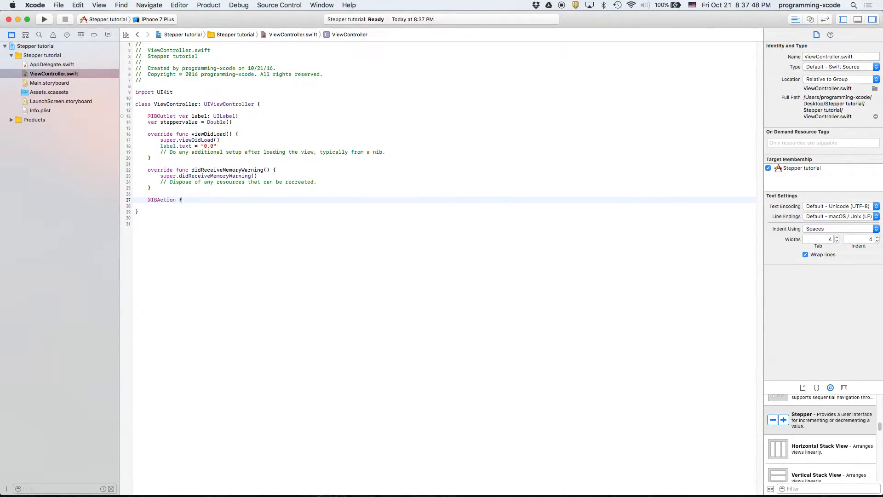
type("unc")
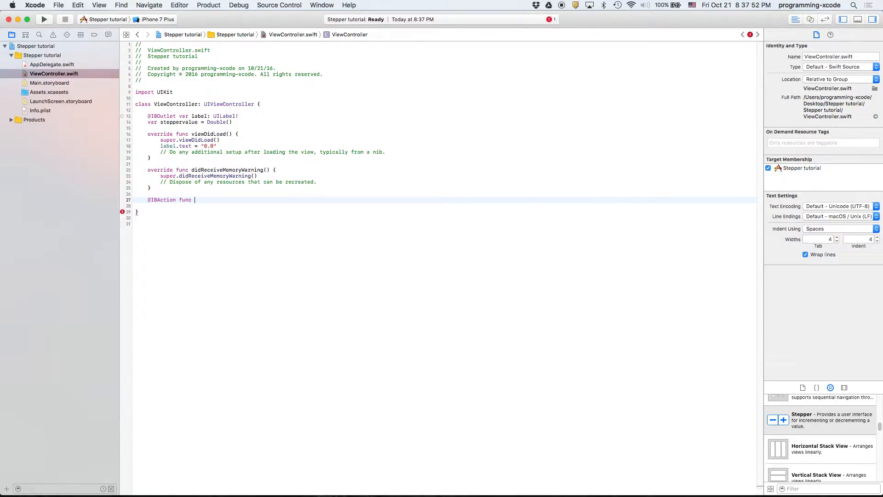
type("steppe:(")
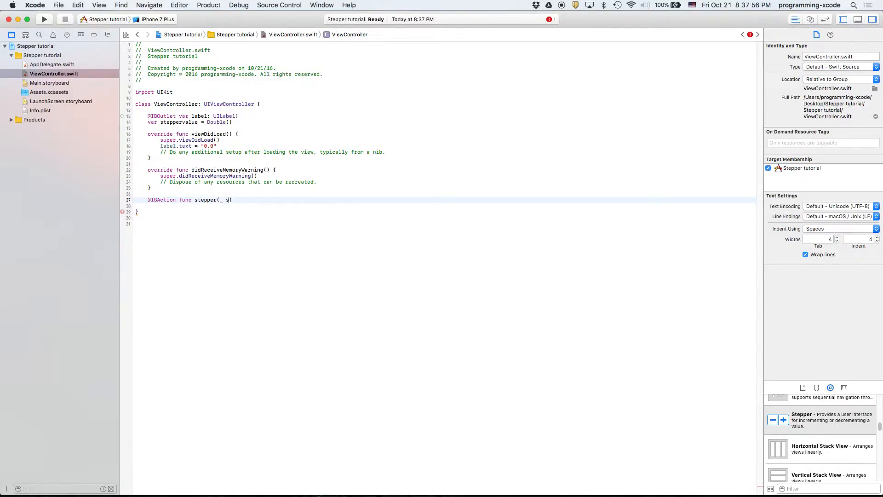
type("ender:")
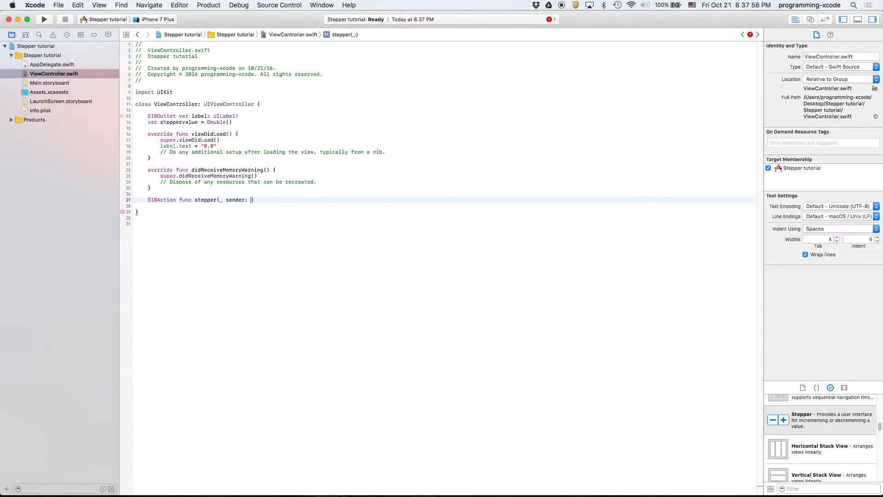
type("AN")
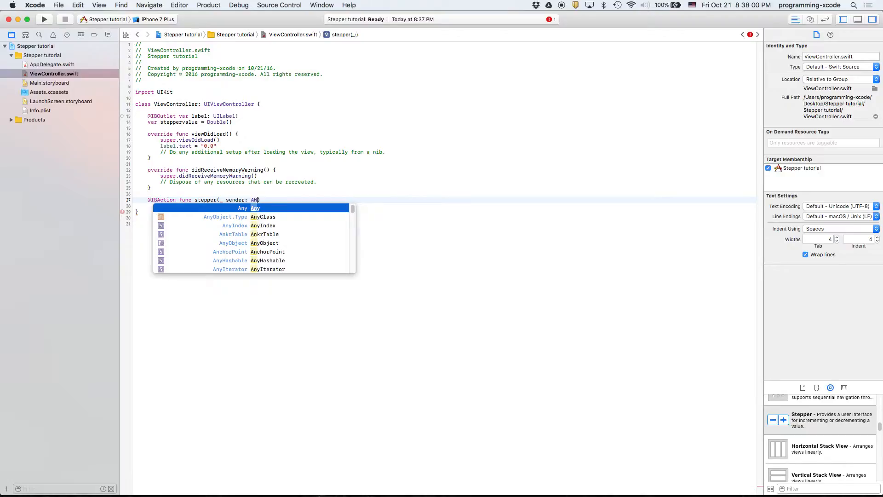
type("yob")
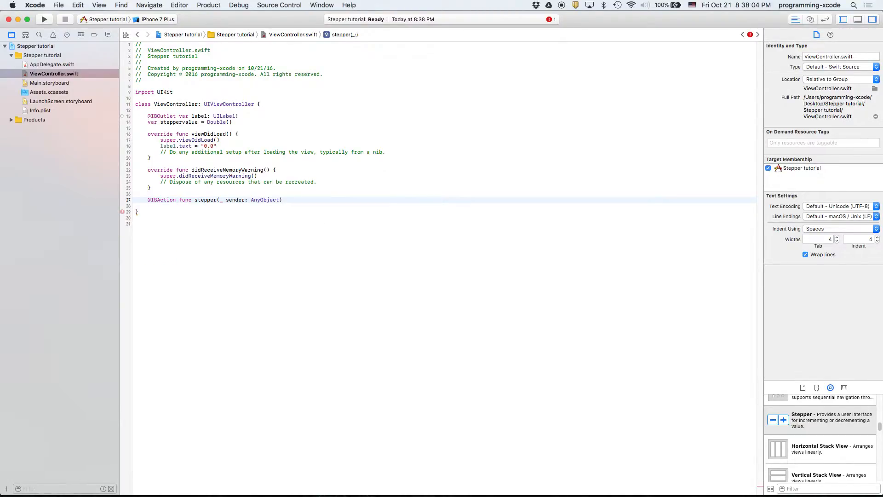
type("{")
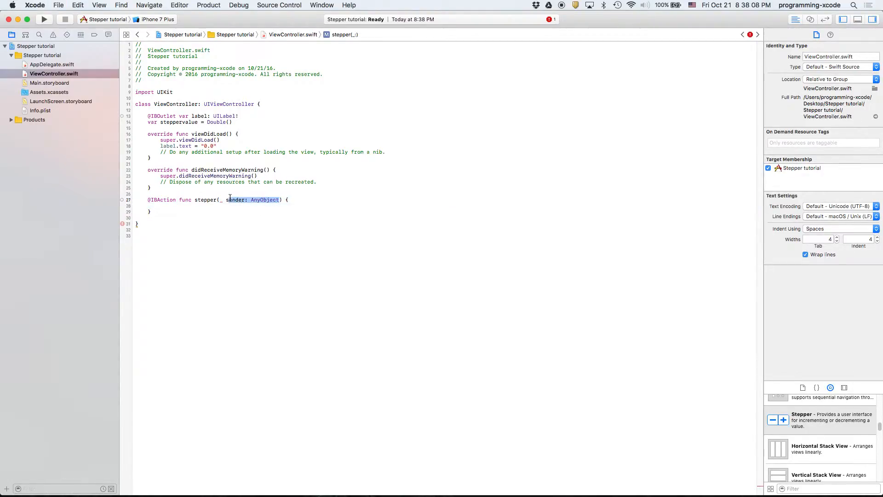
type("stepp")
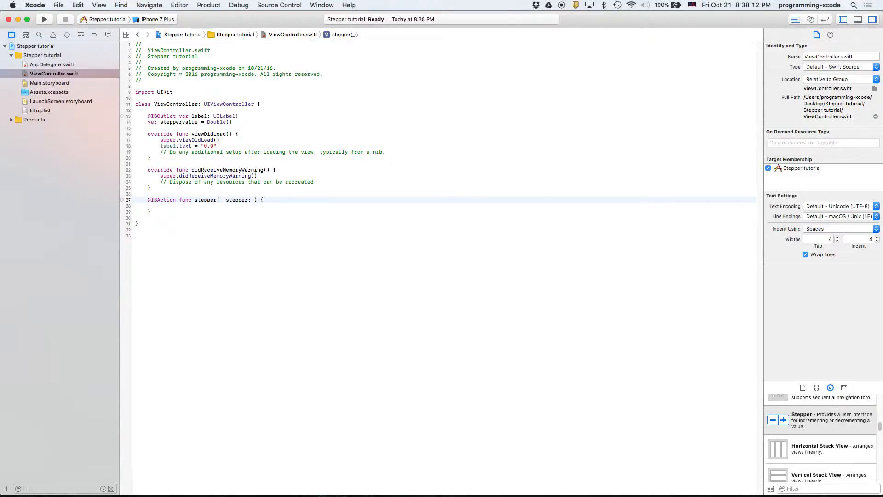
type("UIStepper")
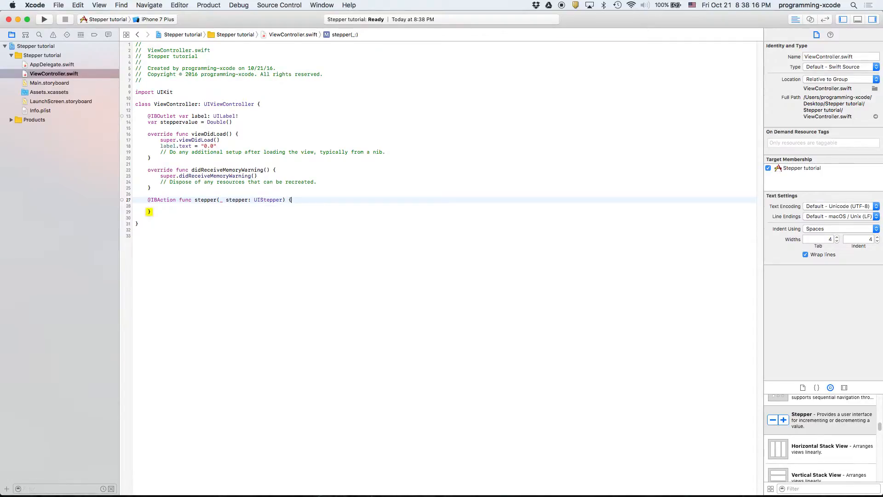
key("Return")
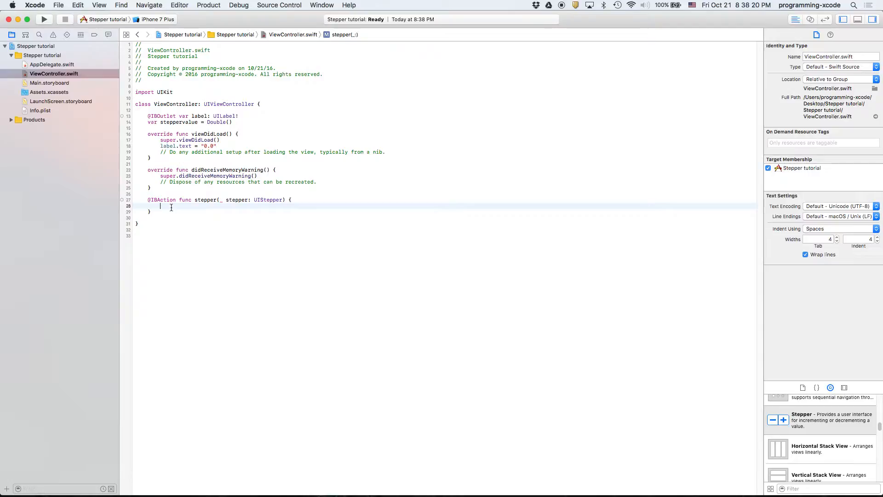
Inside the action, store stepper.value and set label.text to "\(stepperValue)".
type("sr")
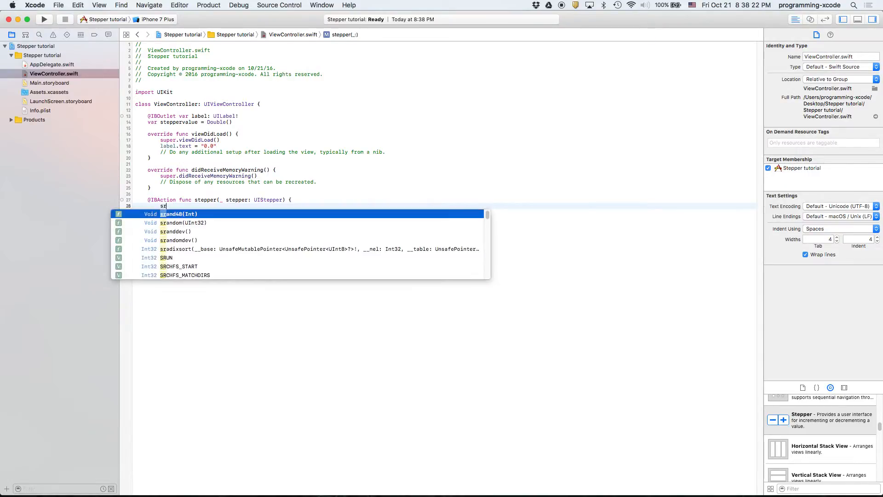
type("twp")
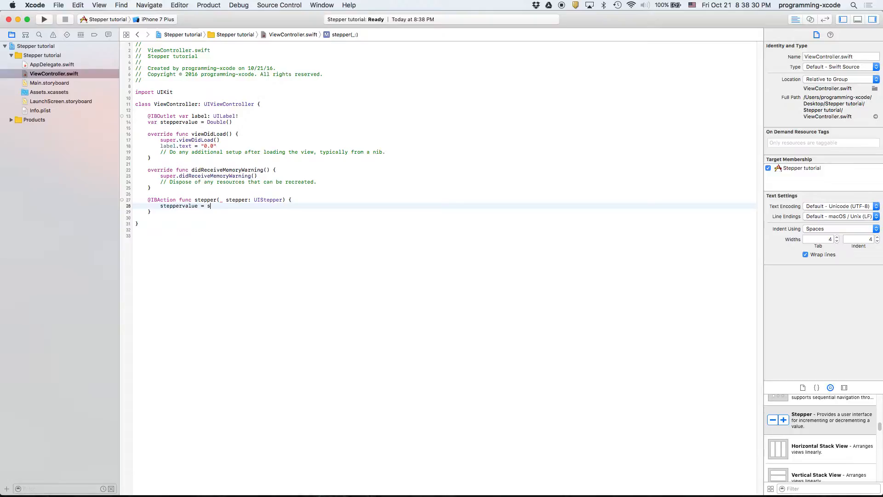
type("tepper.")
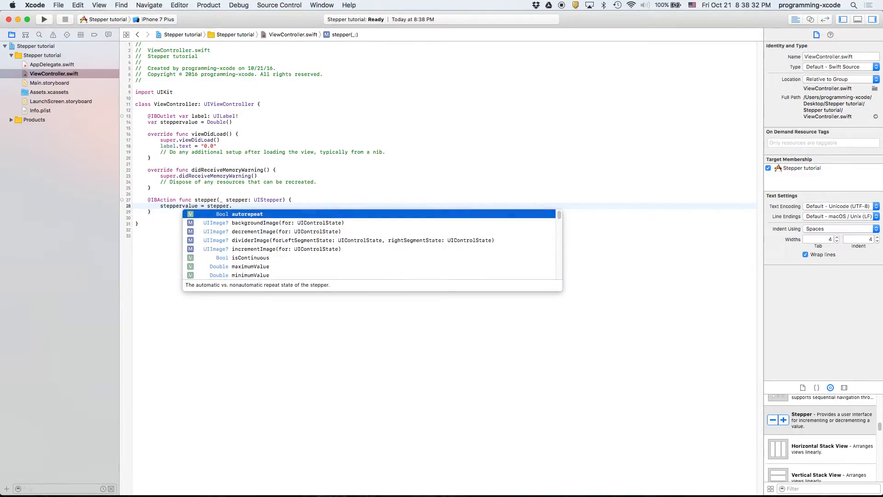
type("value")
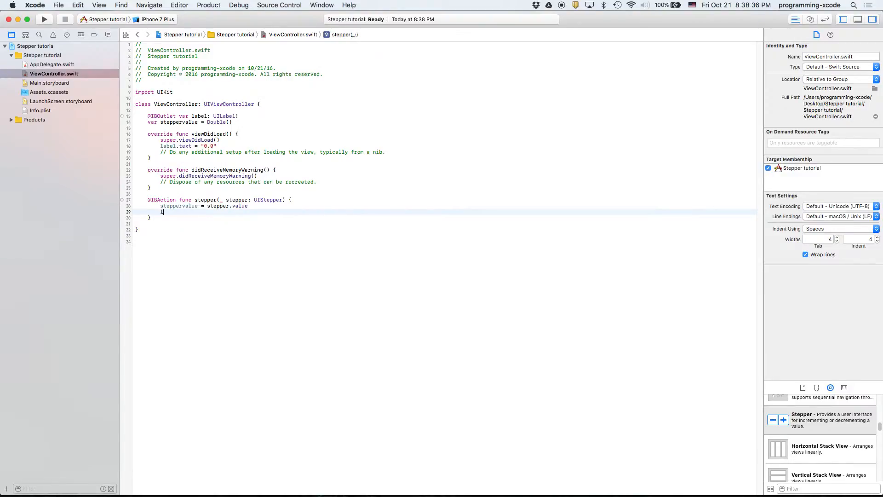
type("abel.text")
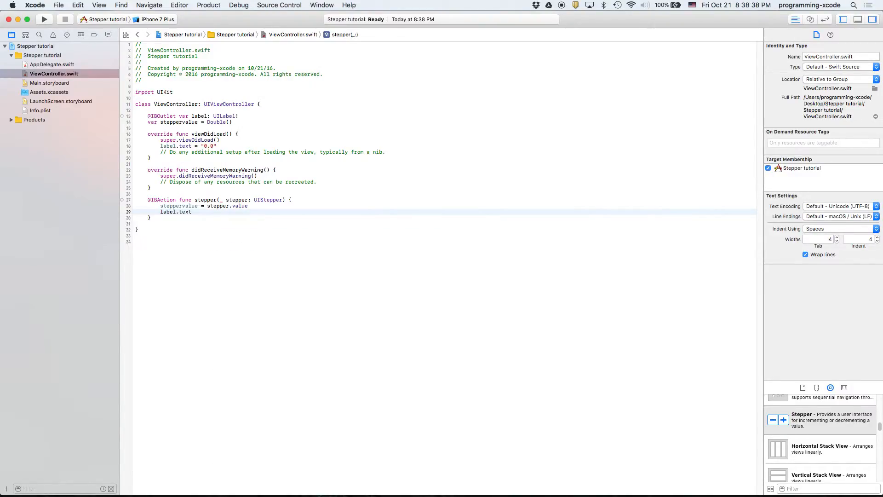
type("= \"\"")
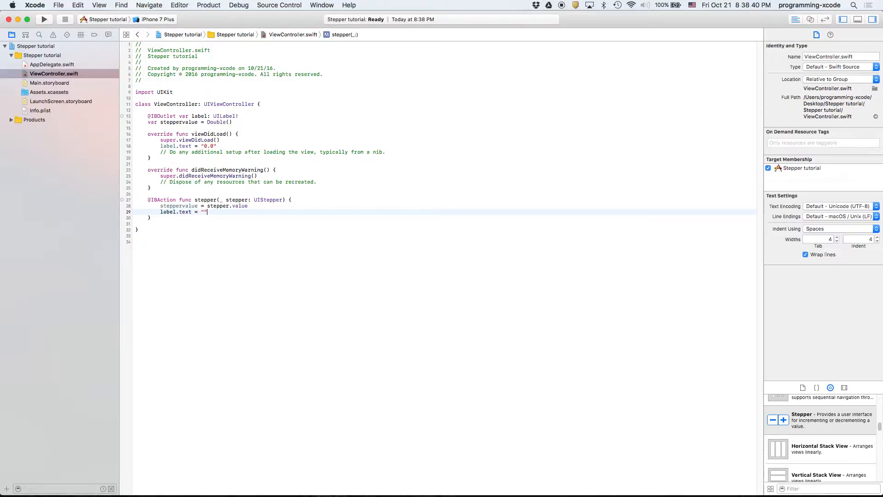
type("\\(")
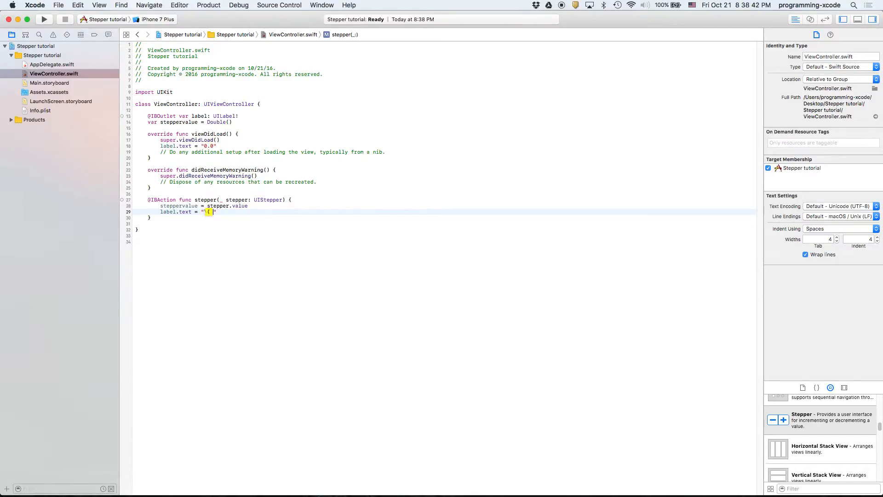
type("steppervalue")
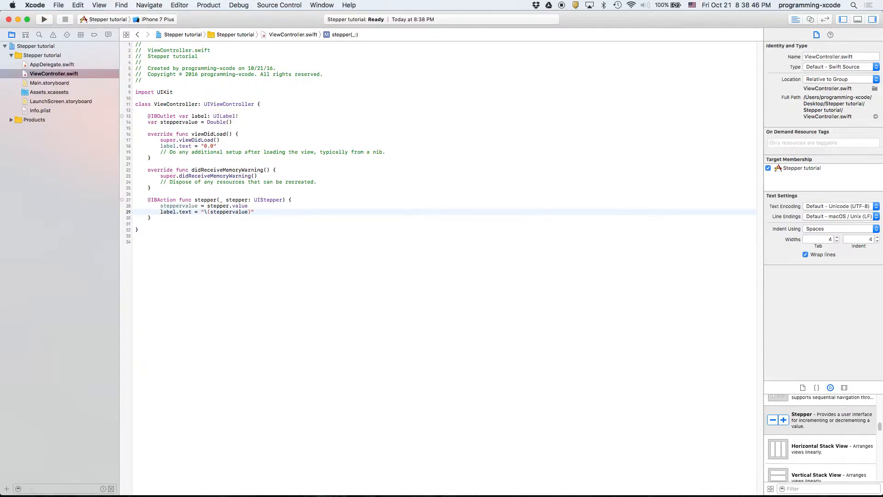
mouse_move(181, 184)
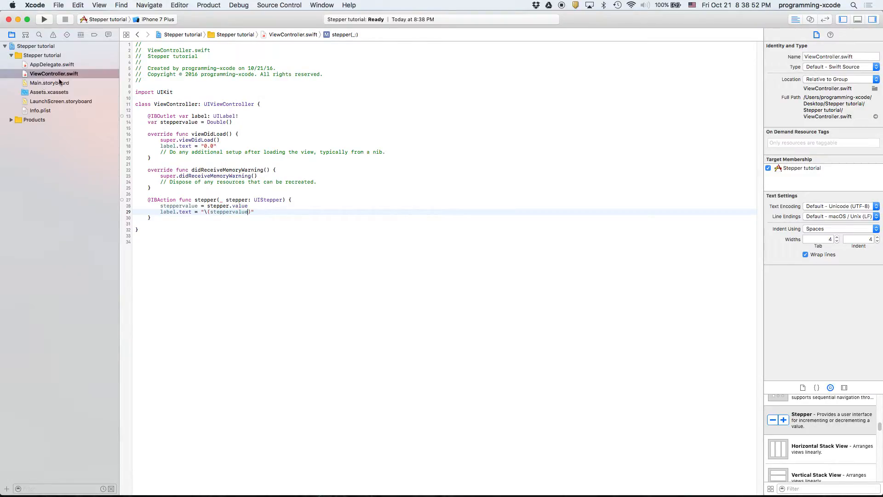
Return to Main.storyboard to view the stepper's connections.
left_click(49, 83)
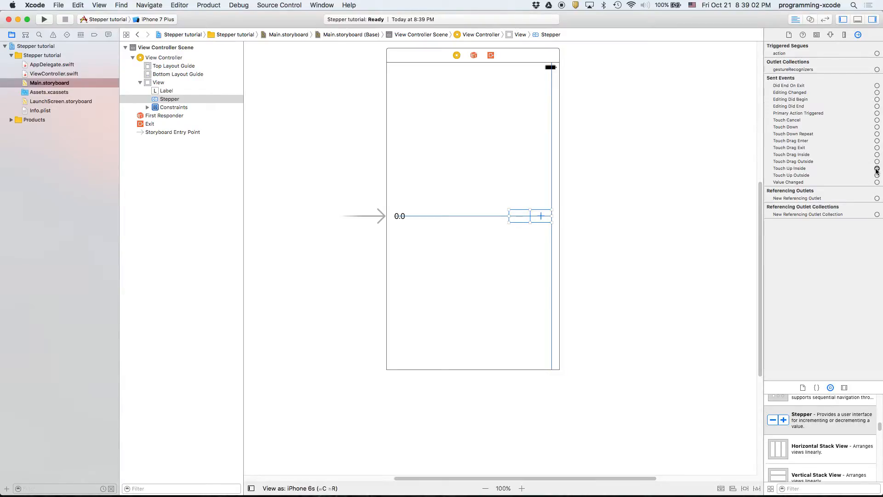
mouse_move(854, 188)
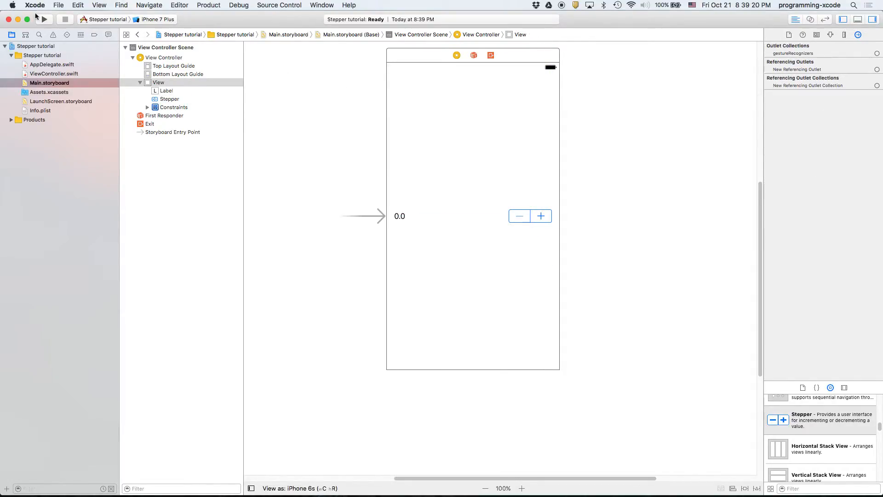
Run the app in the iPhone 7 Plus simulator and raise the stepper to 25.0.
left_click(43, 18)
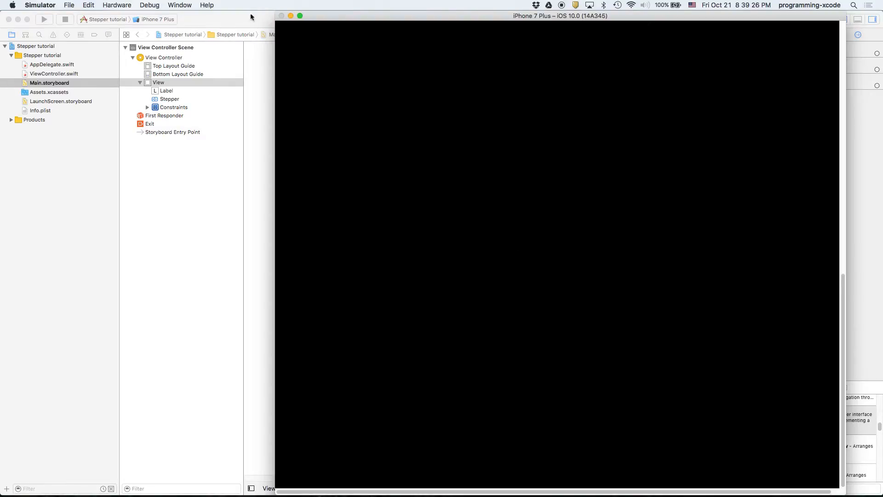
left_click(179, 5)
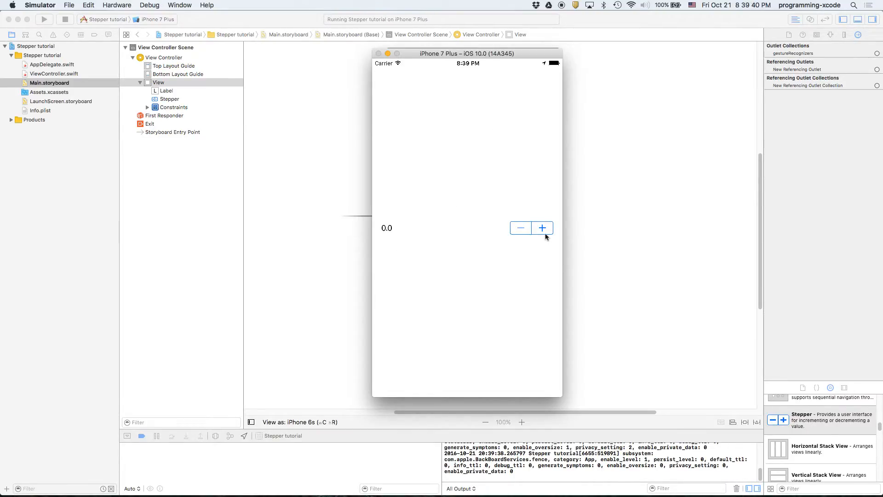
left_click(541, 228)
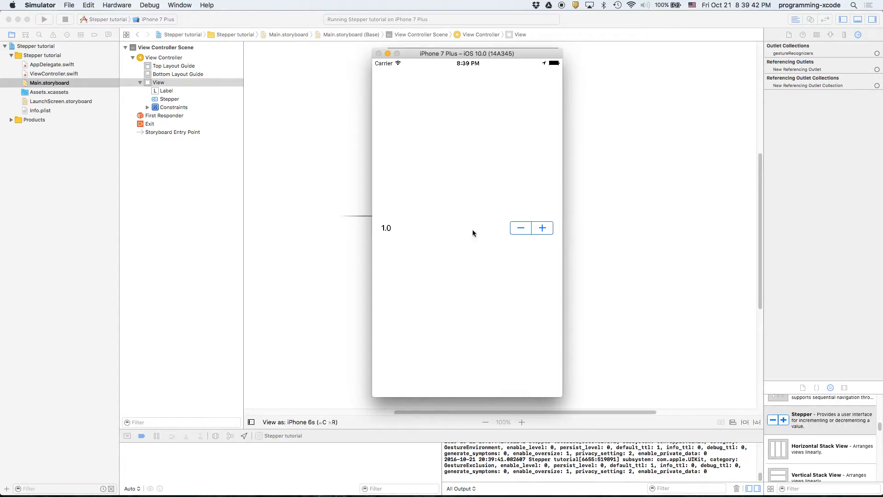
left_click(542, 228)
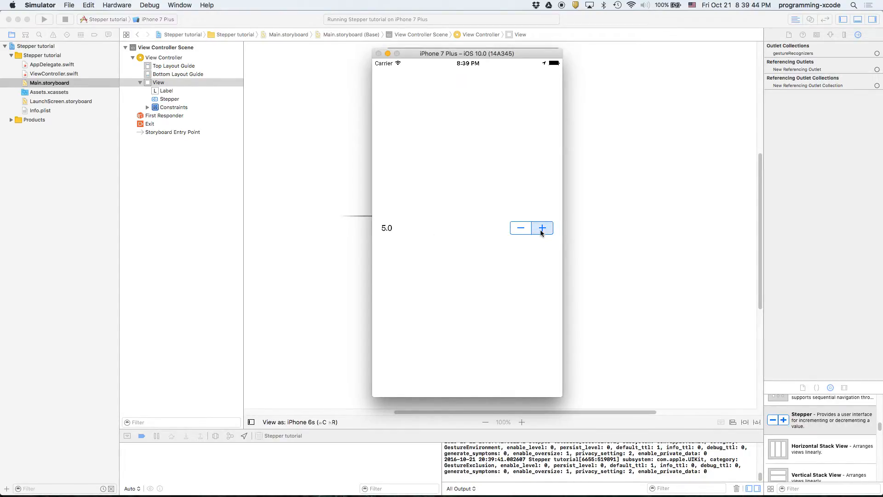
left_click(542, 228)
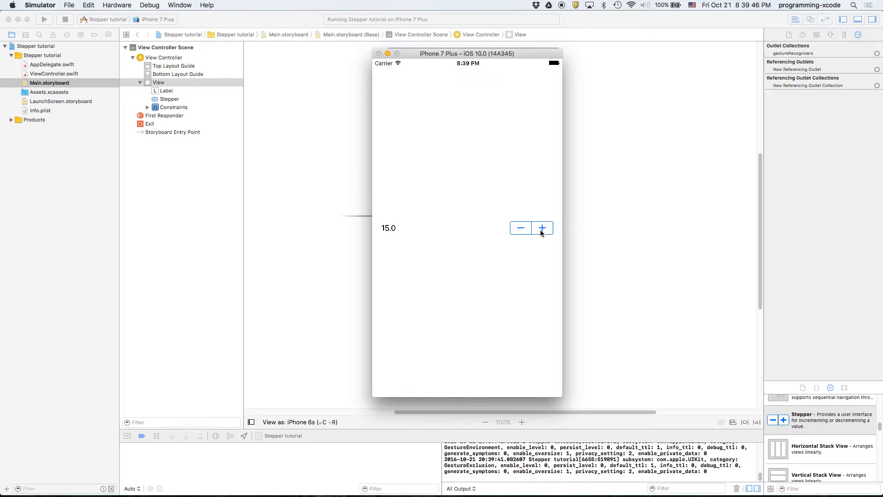
left_click(542, 228)
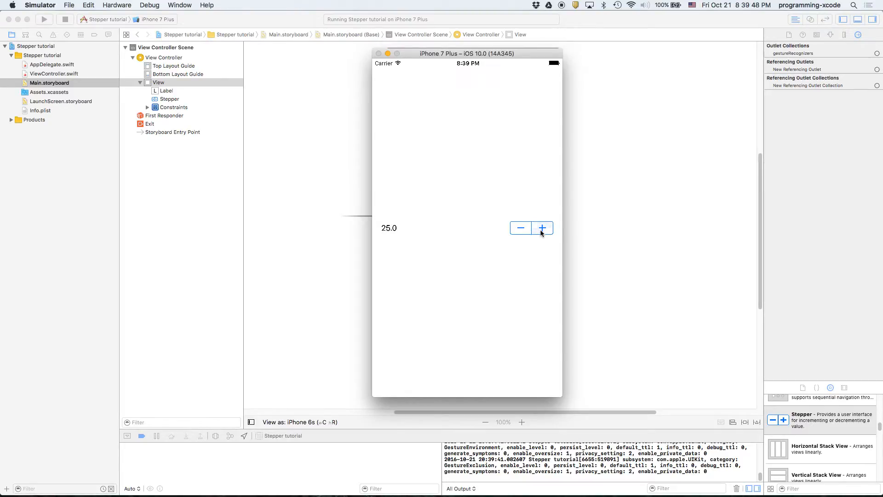
Lower the stepper back to 0.0, then up to 1.0 and down to 0.0 again.
left_click(519, 228)
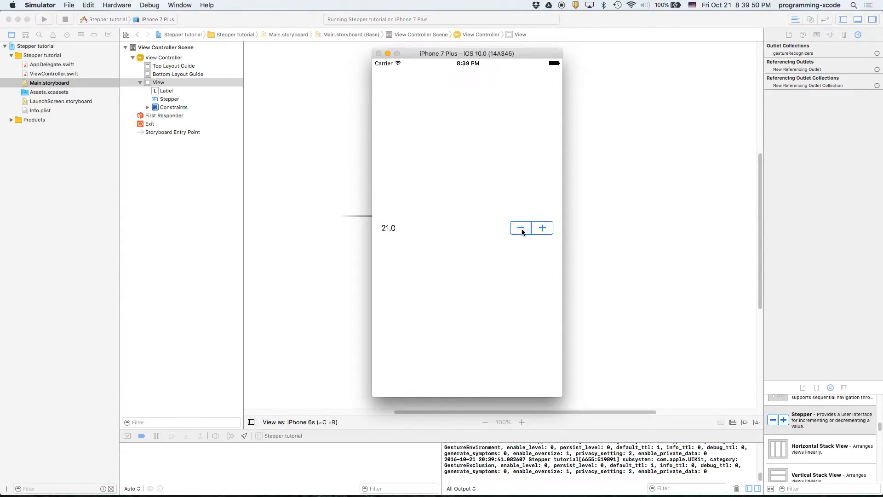
left_click(520, 227)
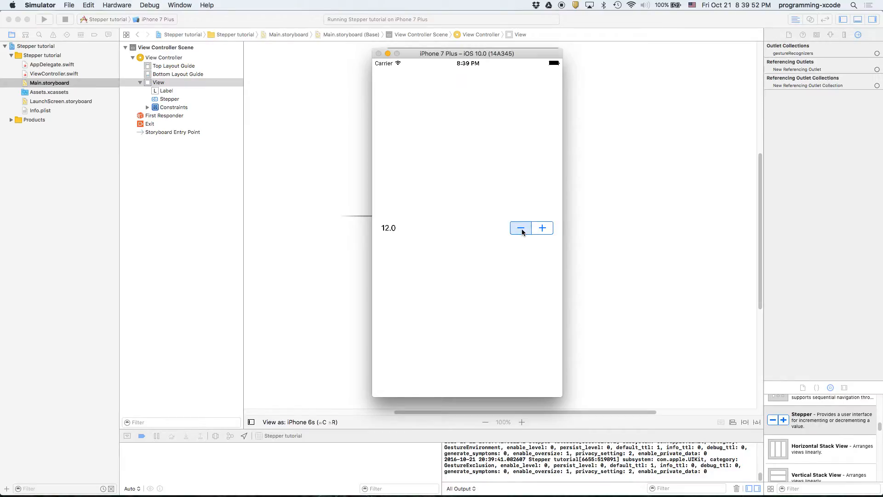
left_click(520, 227)
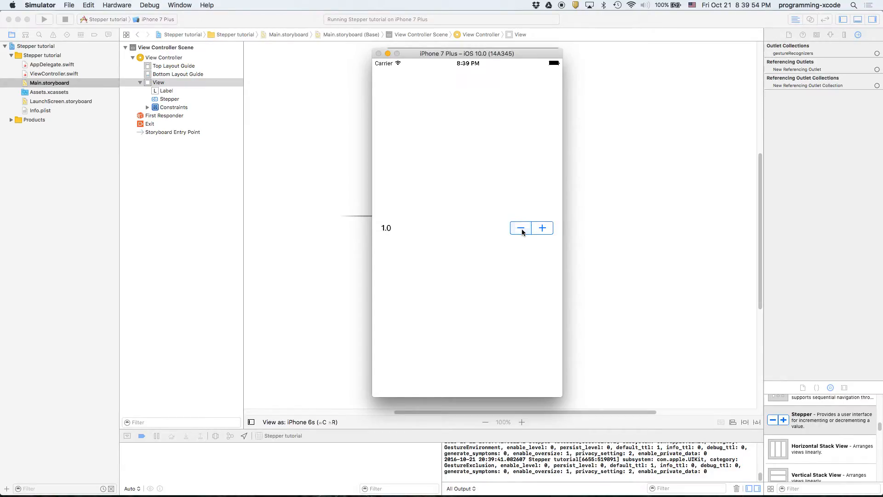
left_click(519, 228)
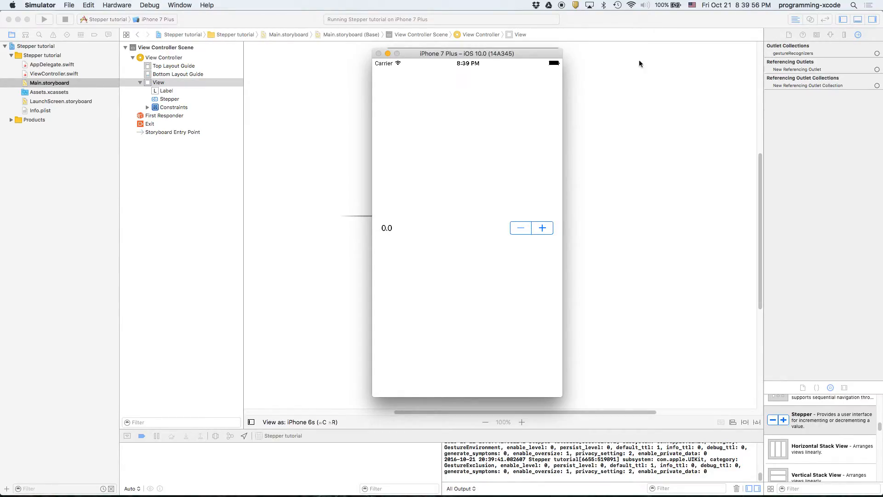
mouse_move(534, 297)
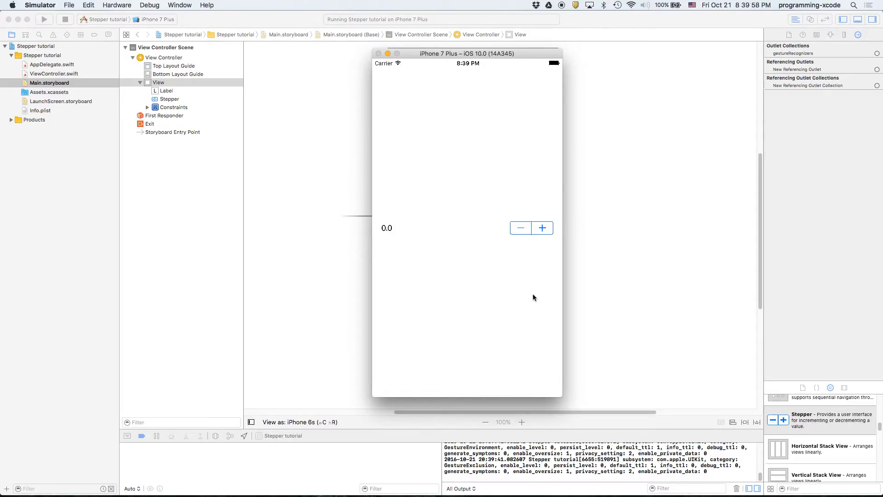
left_click(542, 228)
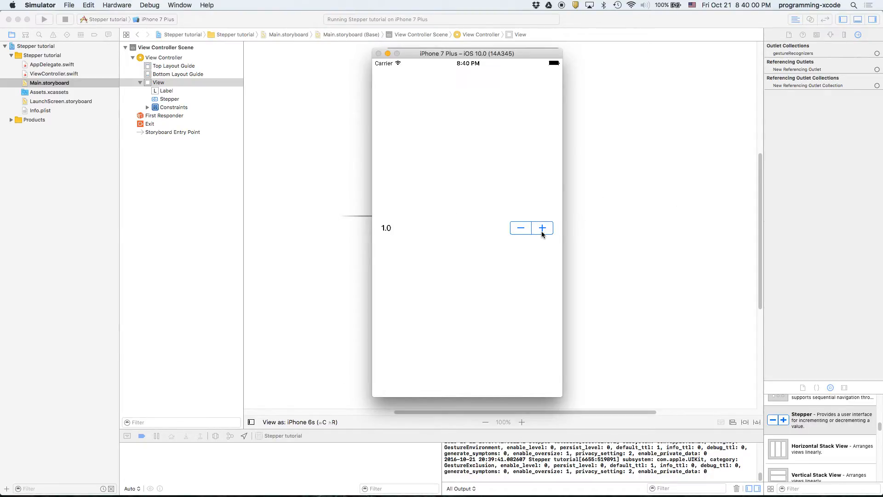
left_click(520, 227)
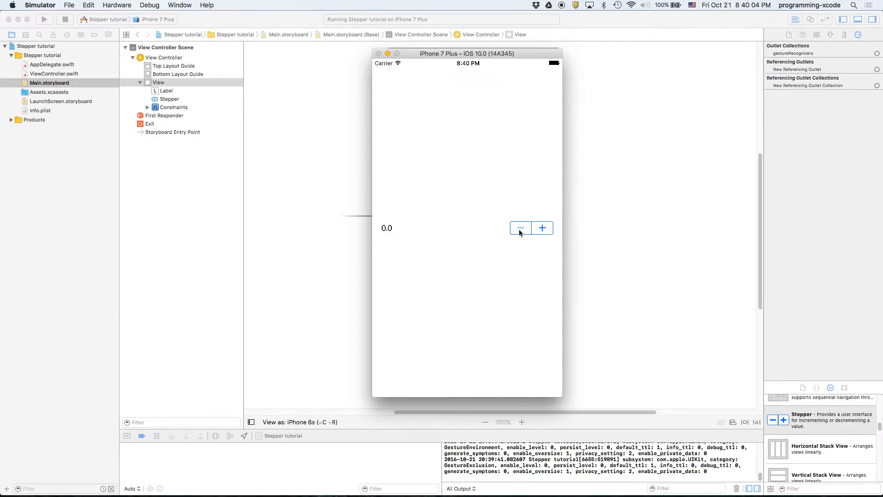
mouse_move(492, 186)
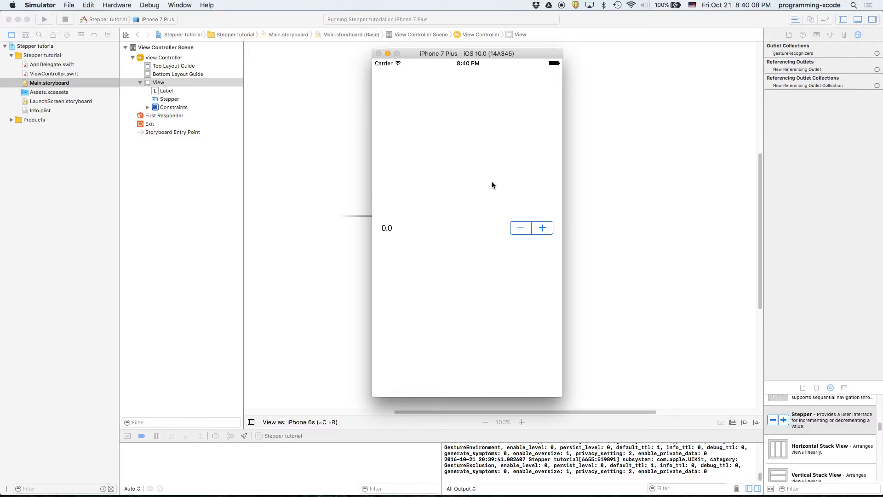
mouse_move(494, 120)
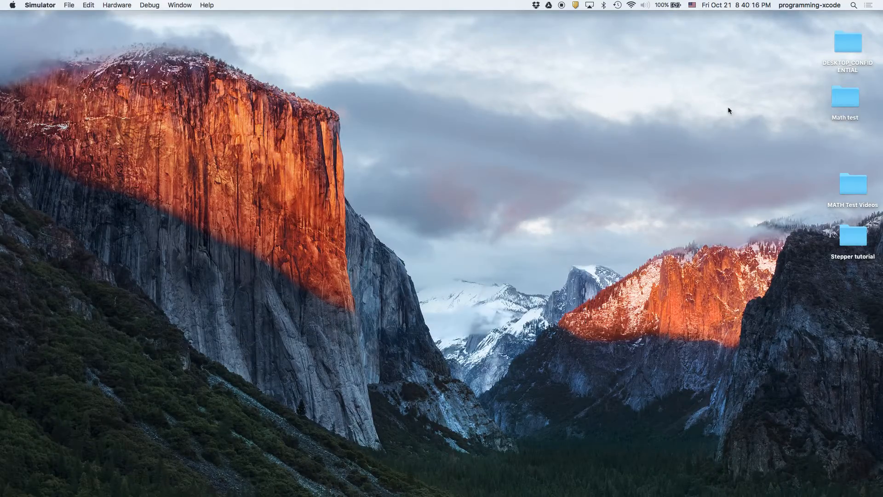
mouse_move(505, 125)
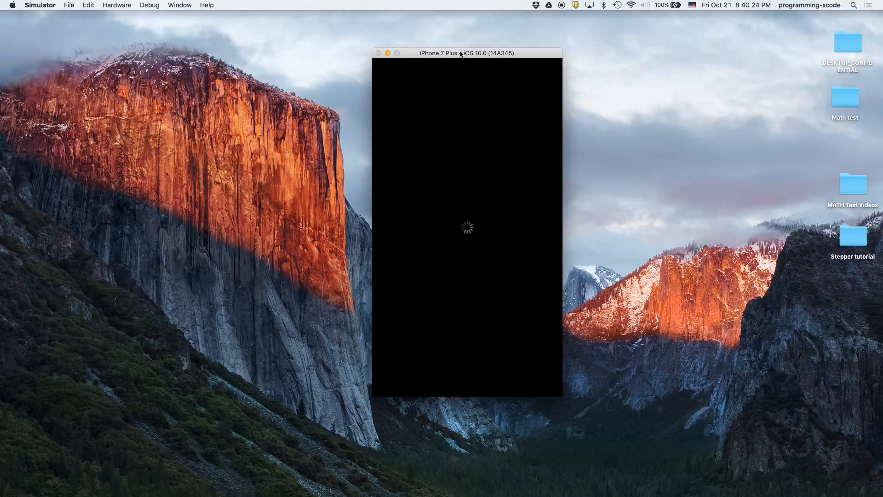
Open the math test's Options and set Time to 20.0 and Score/problem to 1.0.
left_click_drag(461, 52, 419, 46)
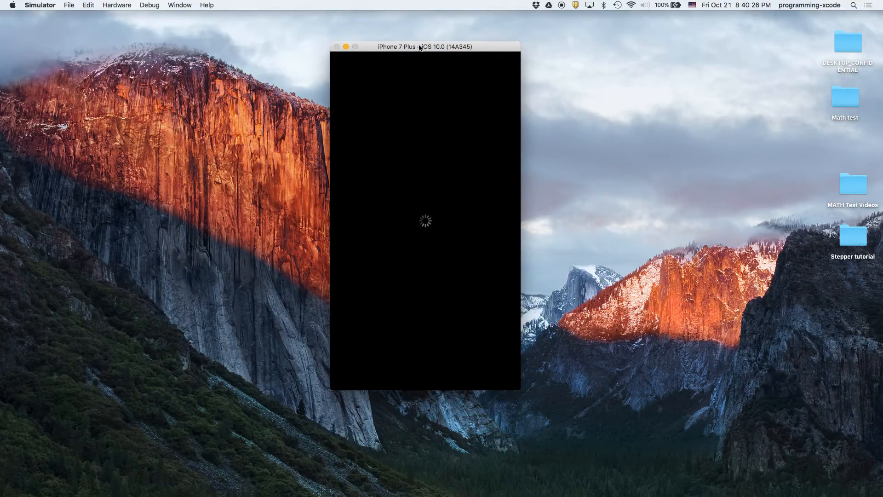
mouse_move(442, 233)
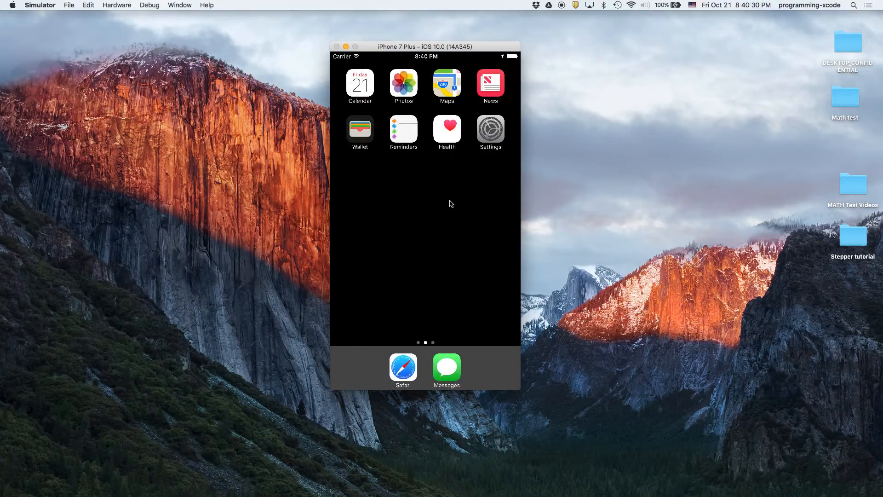
scroll("left", 3)
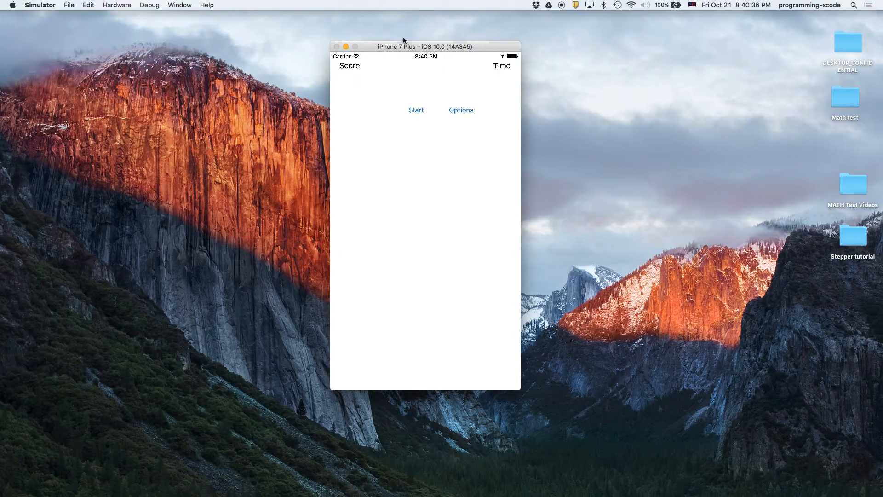
left_click(461, 110)
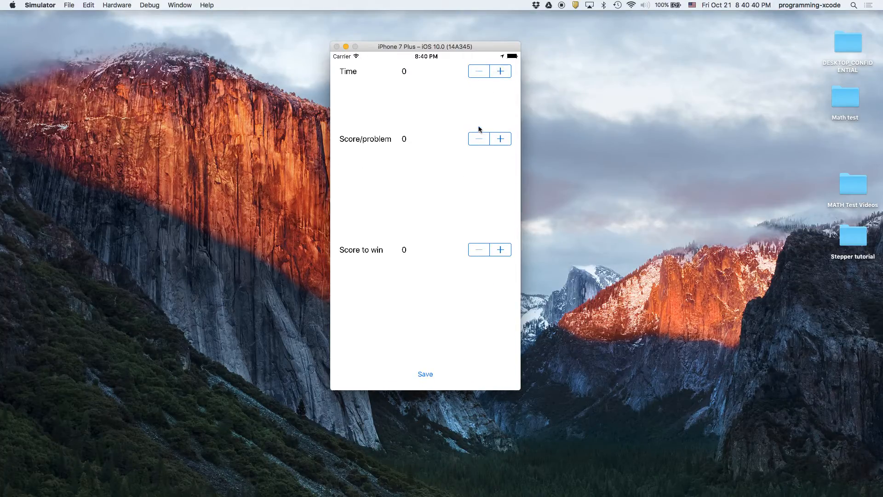
left_click(500, 71)
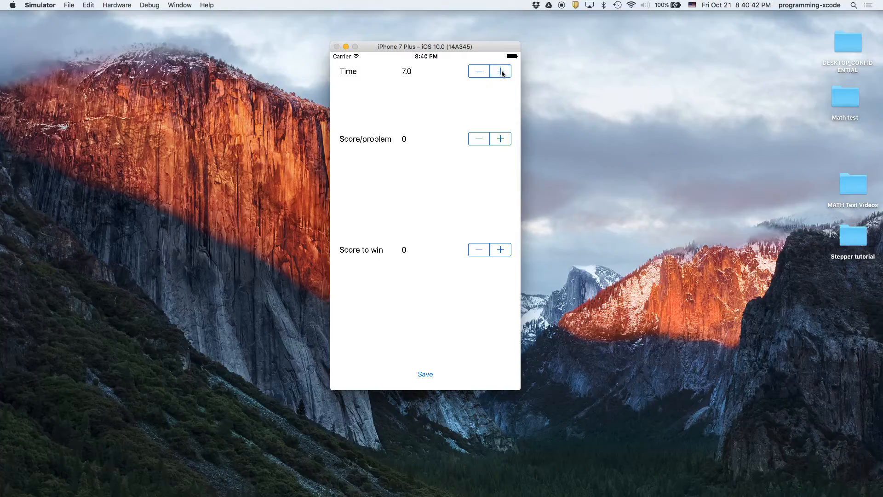
left_click(501, 70)
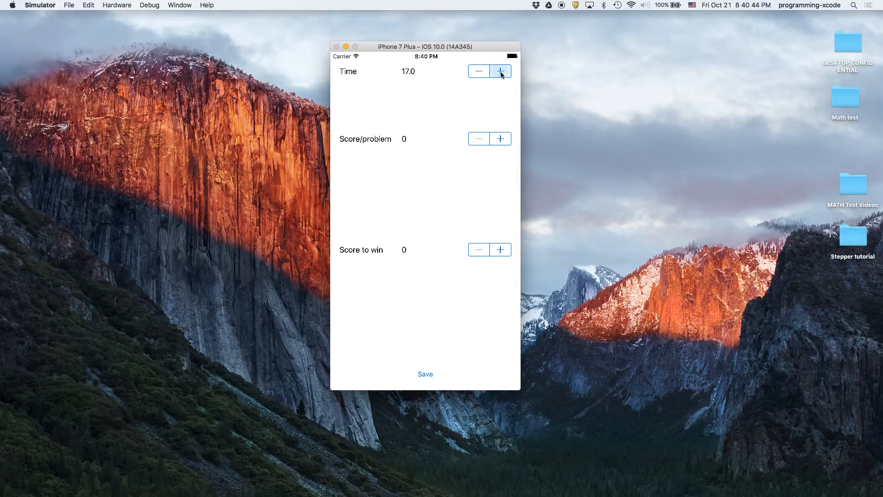
left_click(500, 71)
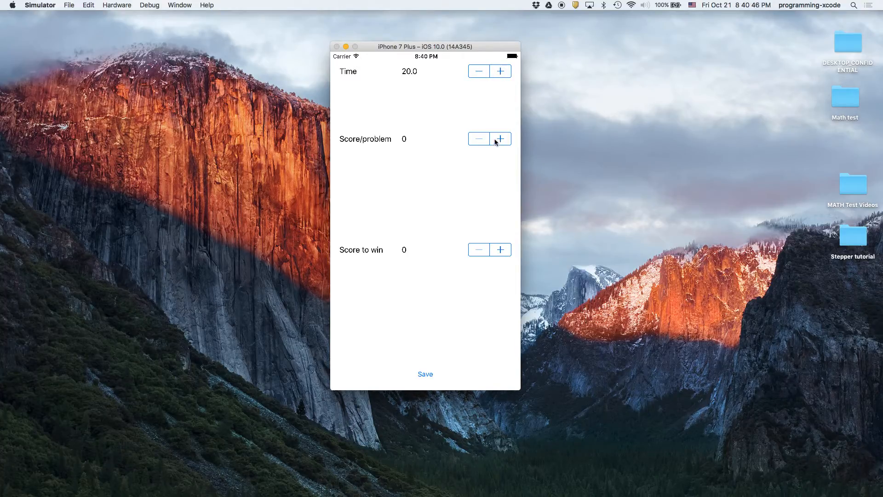
left_click(499, 139)
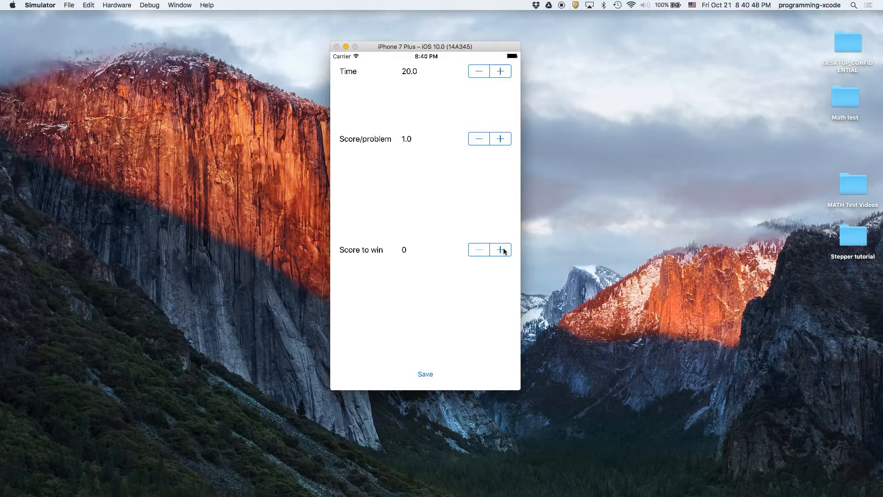
Set Score to win to 5.0, save, start the test and answer 28.
left_click(500, 249)
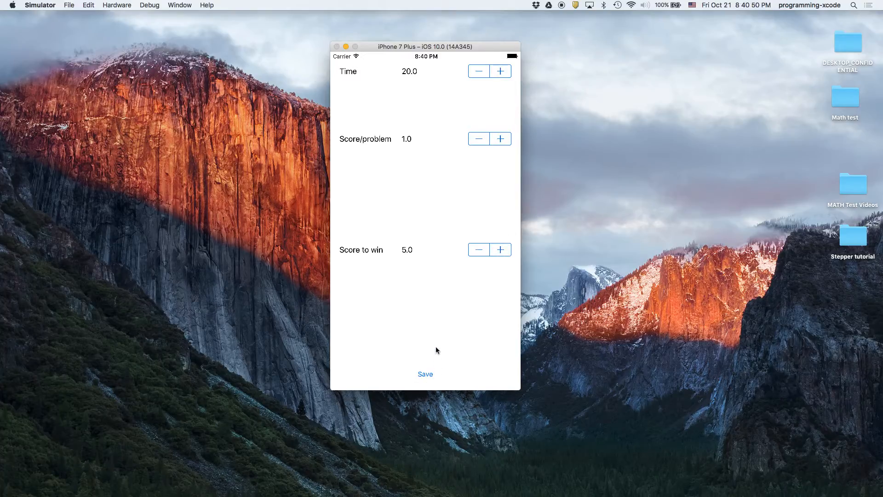
left_click(424, 374)
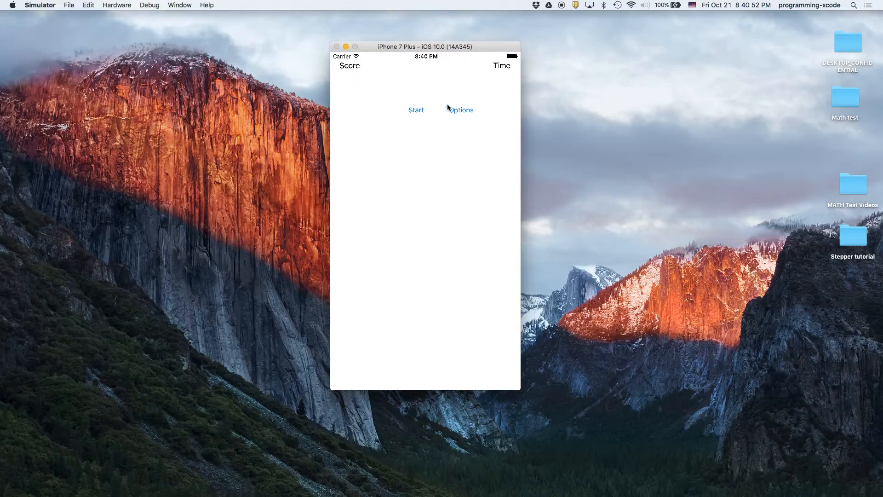
mouse_move(397, 134)
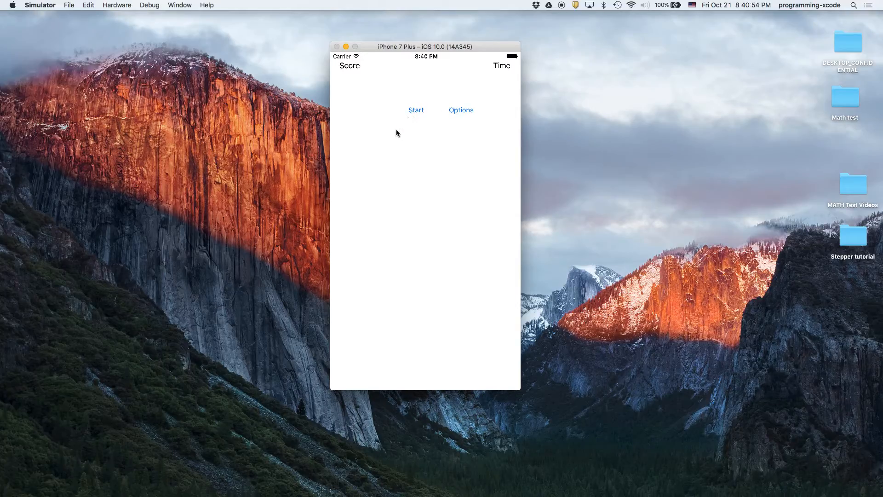
mouse_move(466, 70)
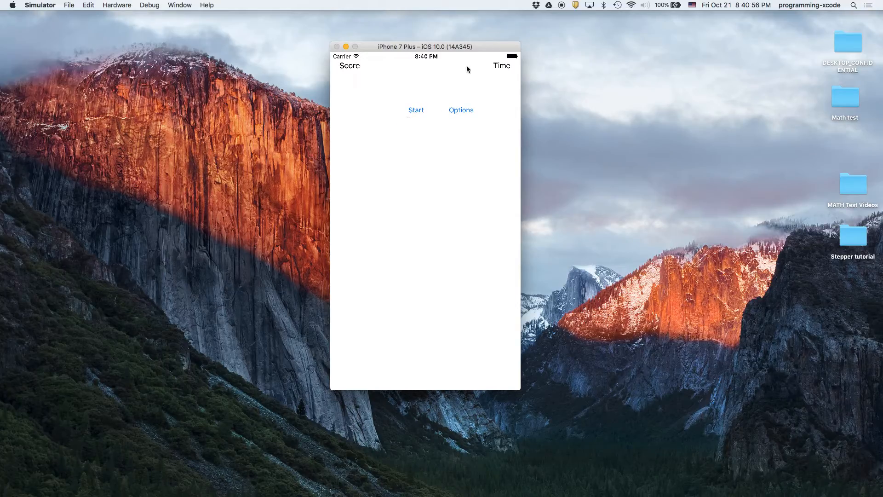
left_click(416, 110)
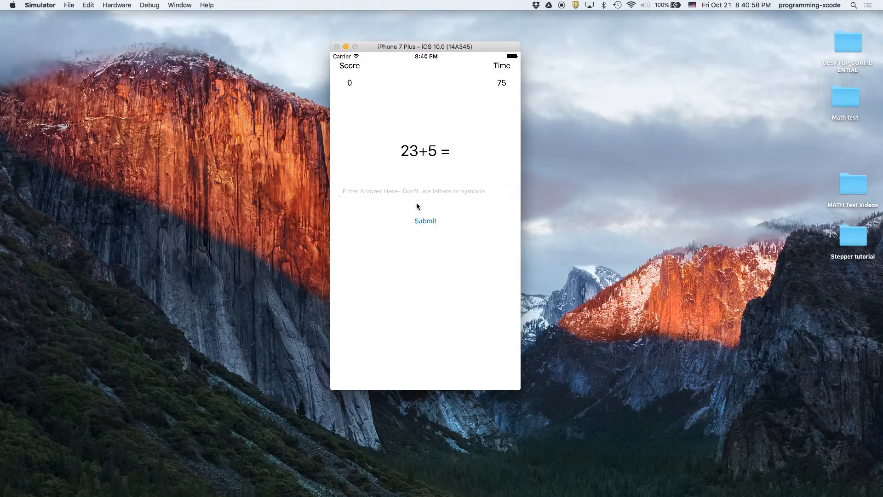
type("28")
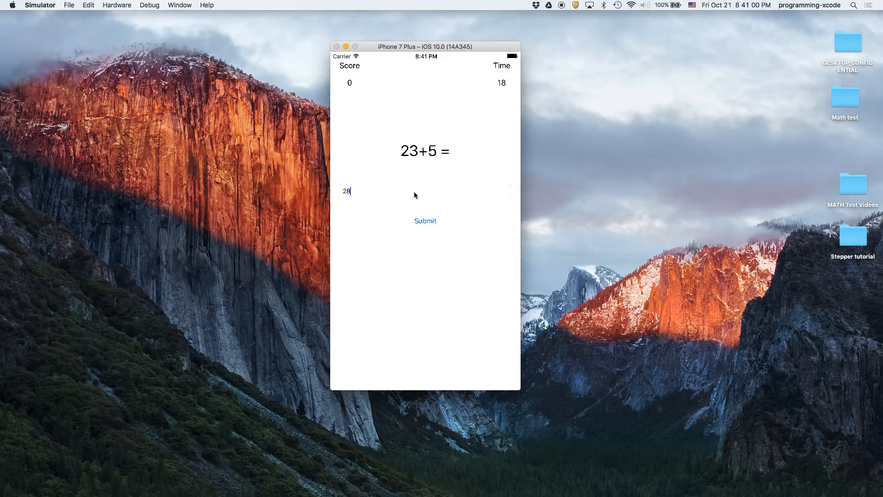
left_click(425, 220)
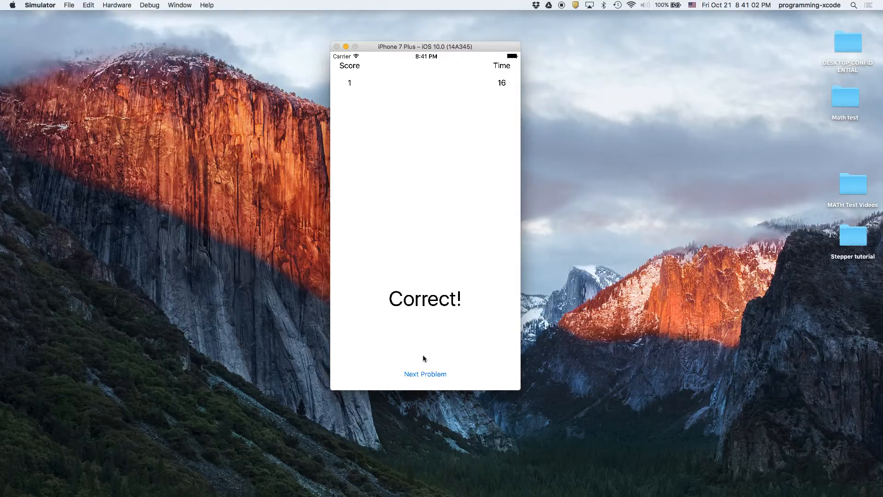
left_click(425, 374)
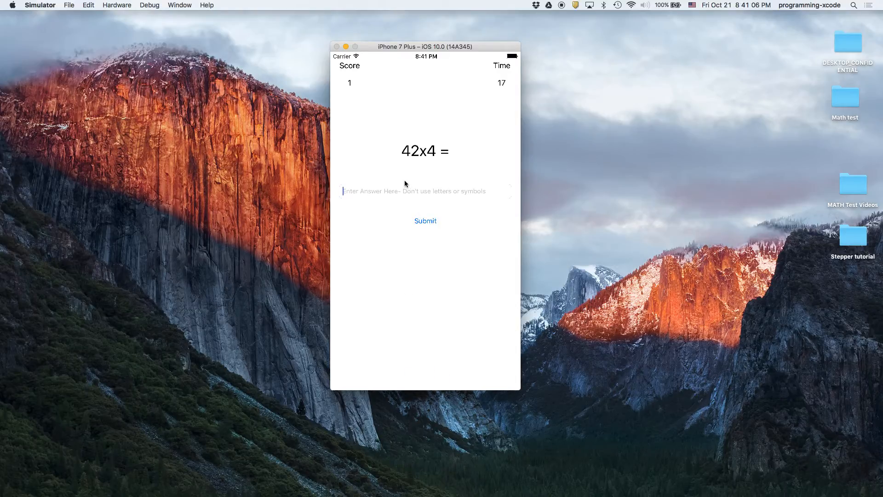
Answer the remaining problems (168, 88, 27+0, 5+8) to win, then play again.
type("168")
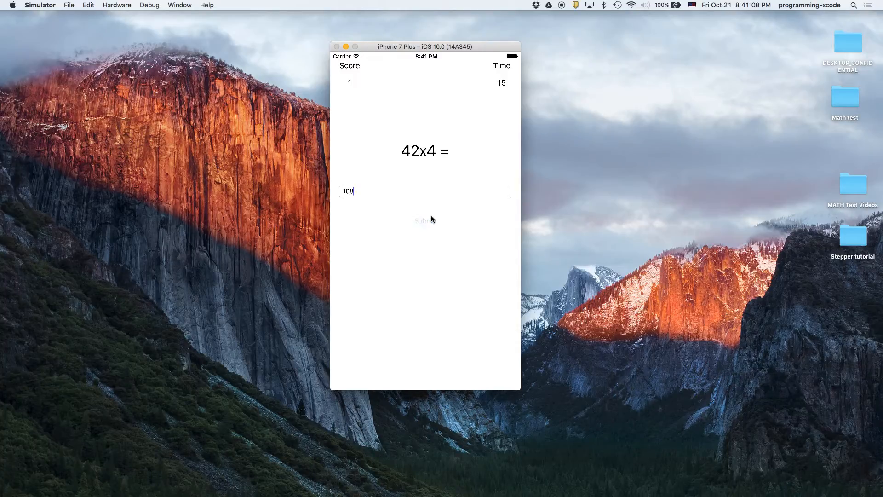
left_click(425, 221)
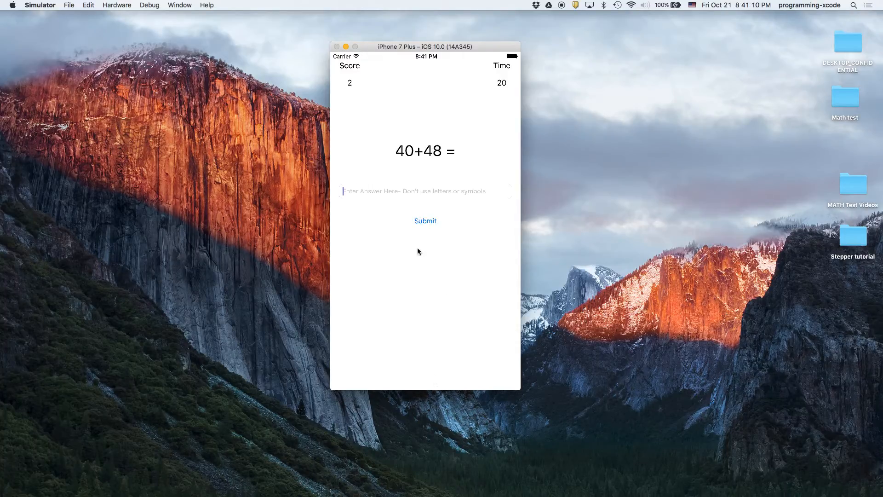
type("88")
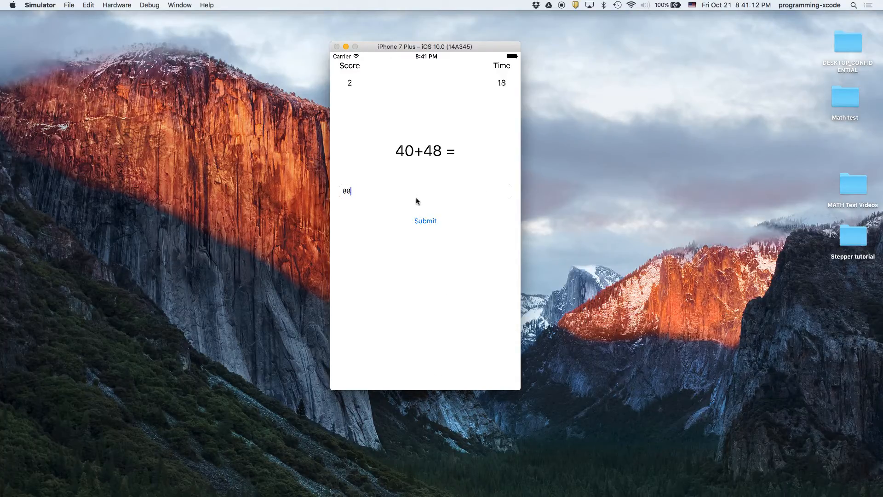
left_click(425, 220)
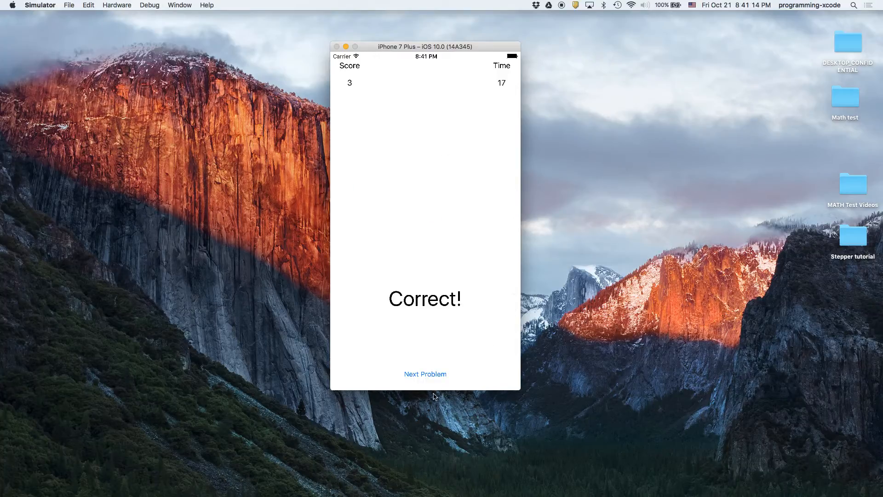
left_click(425, 374)
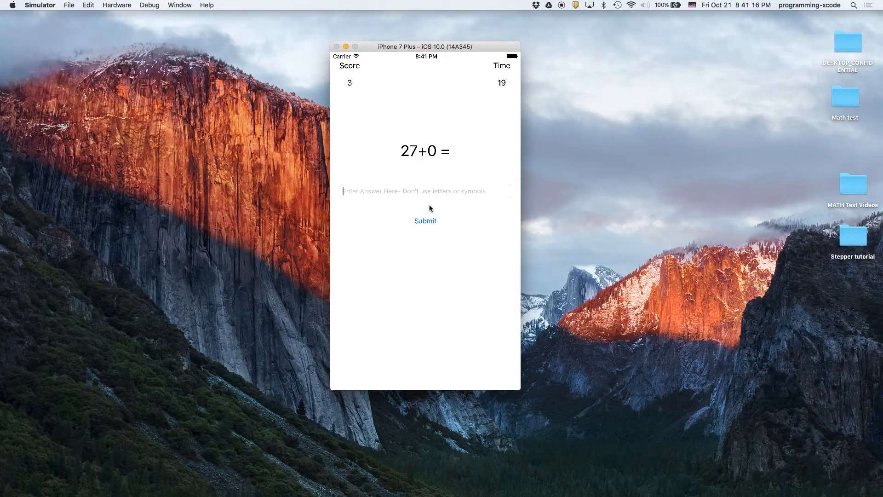
left_click(425, 221)
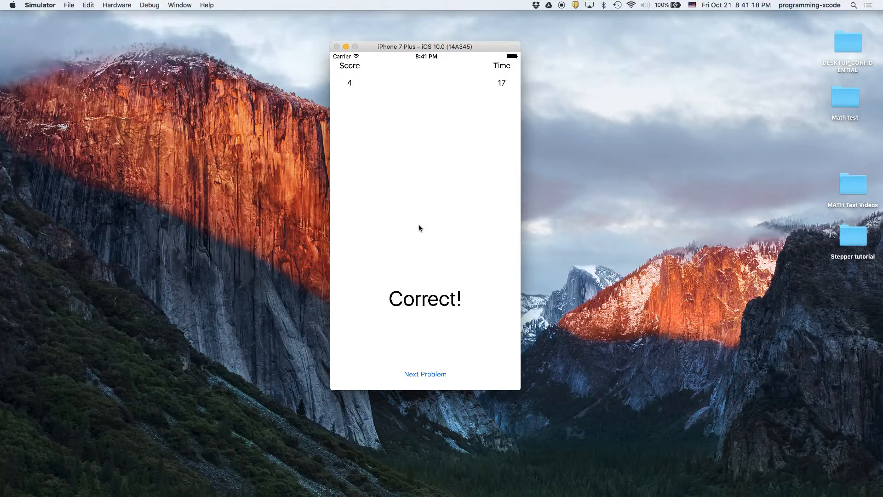
left_click(424, 374)
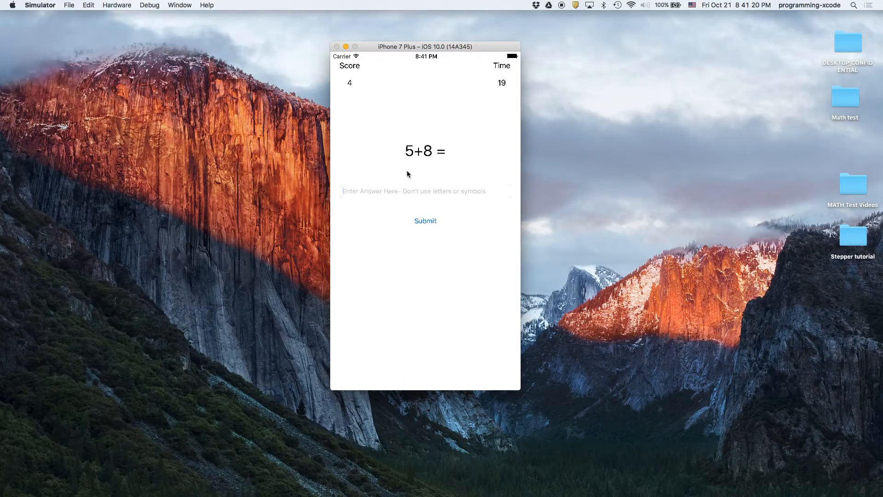
left_click(425, 221)
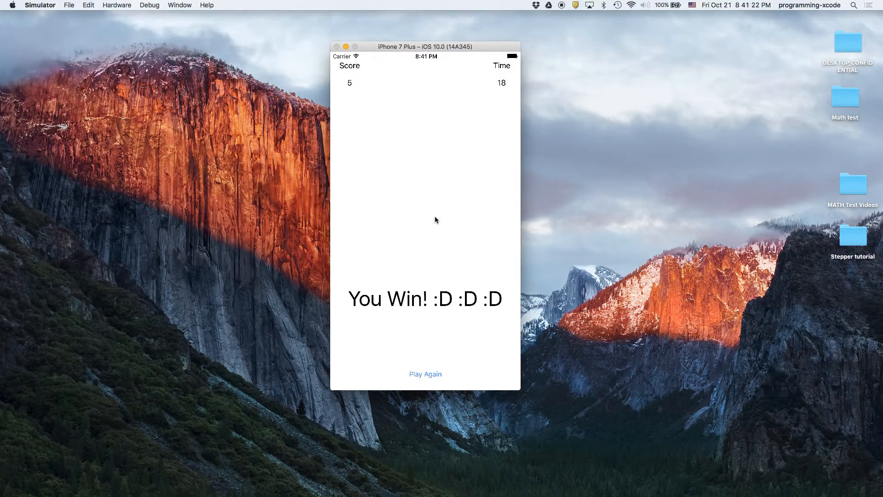
left_click(424, 374)
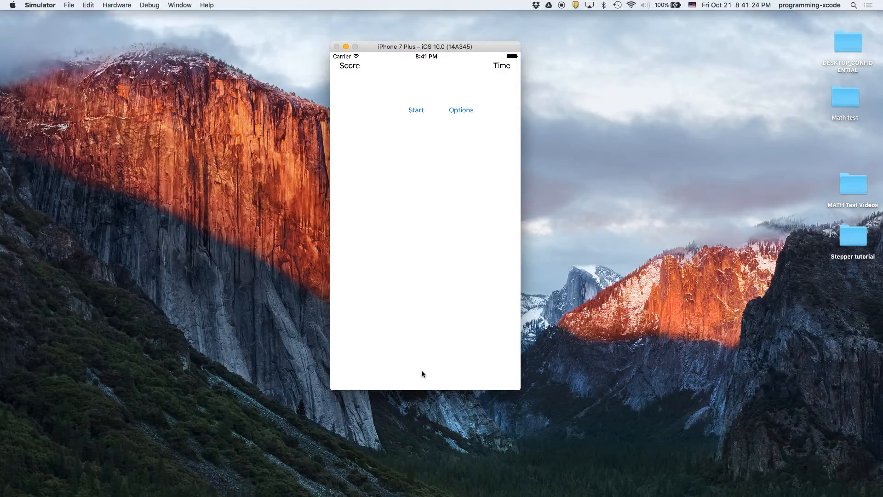
mouse_move(451, 216)
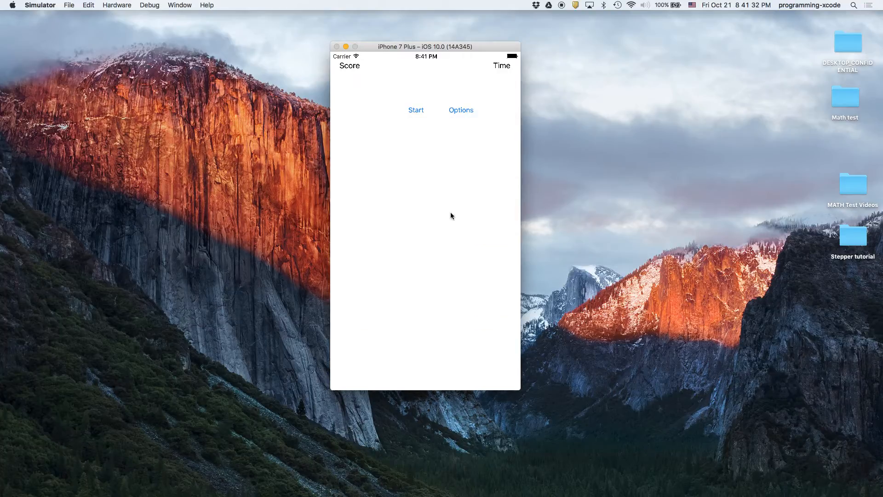
key("cmd+space")
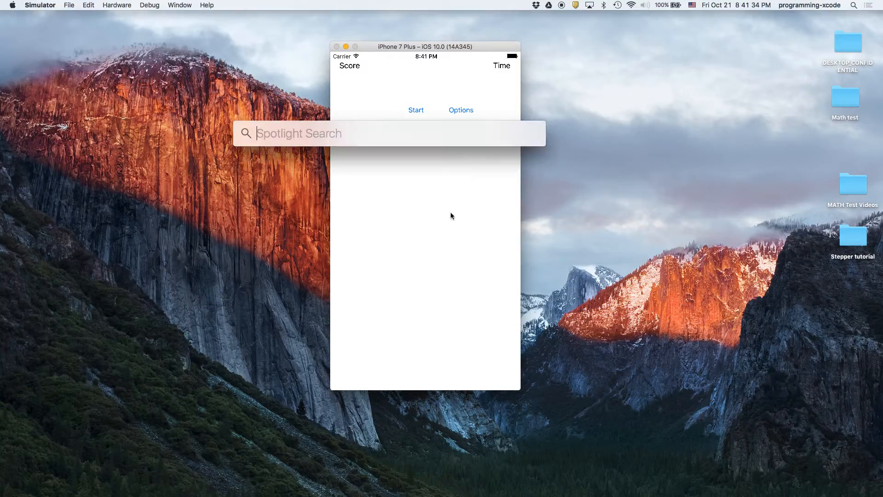
key("escape")
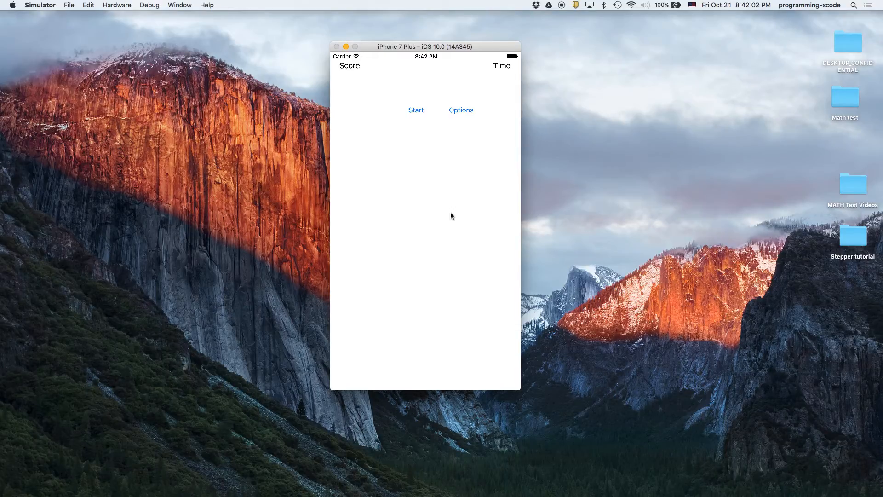
Set Options to Time 5.0, Score/problem 5.0, Score to win 2.0, and save.
left_click(461, 110)
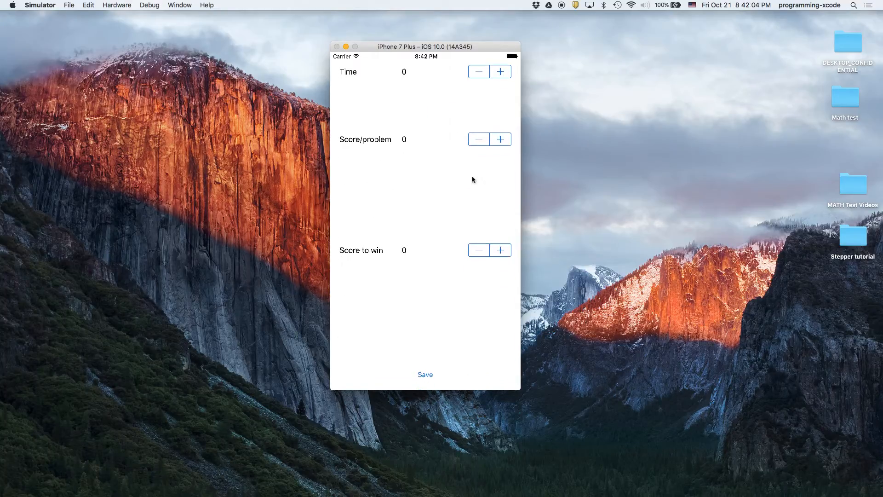
left_click(500, 139)
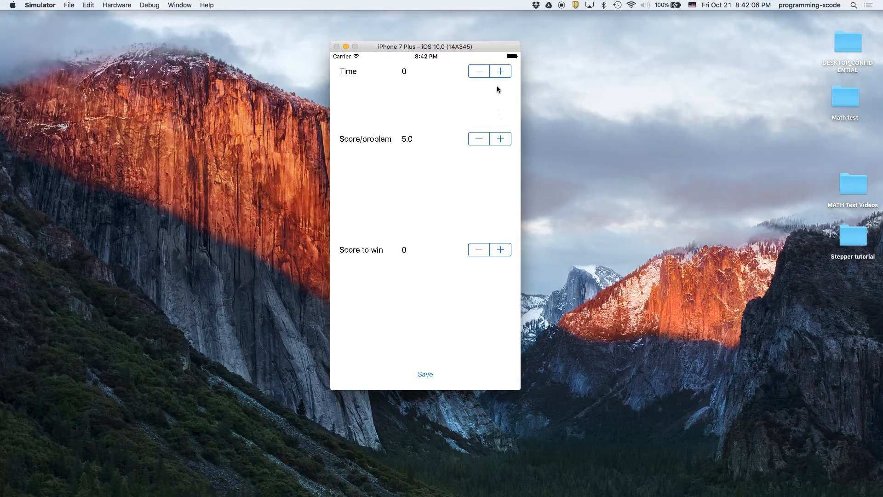
left_click(500, 70)
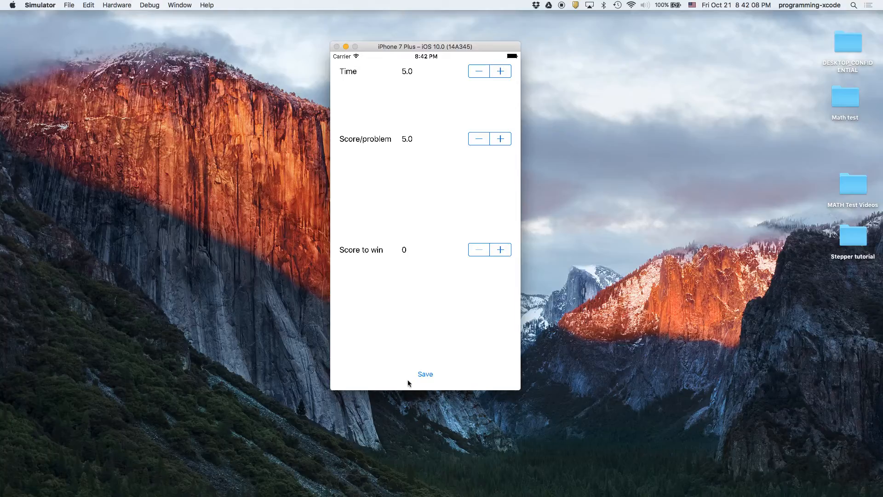
left_click(500, 249)
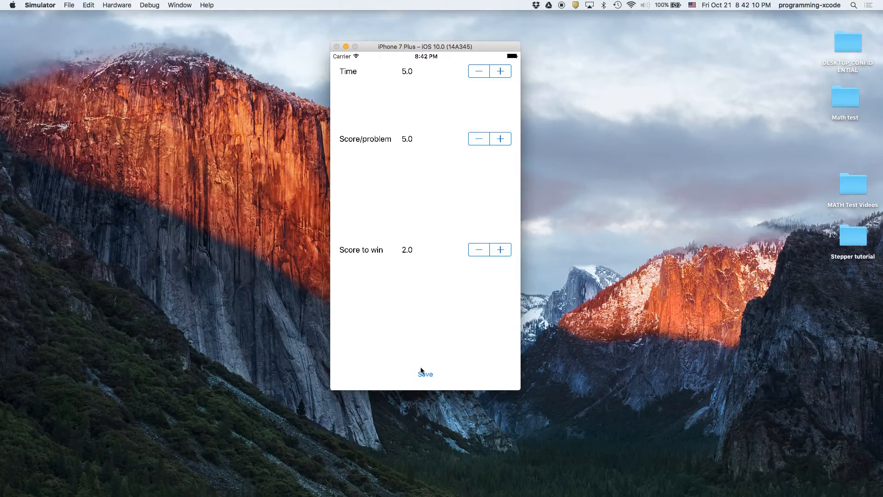
left_click(425, 373)
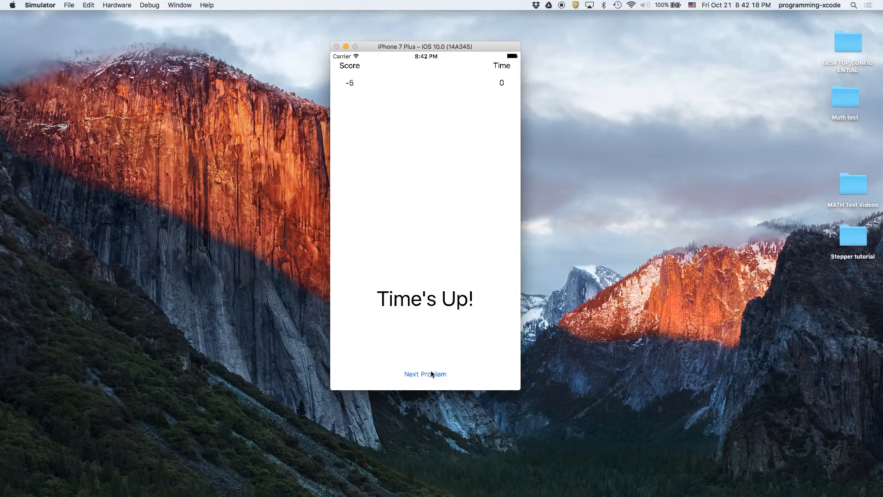
Skip two timed-out problems, submit the subtraction blank, and compute 19*31 in Spotlight.
left_click(425, 373)
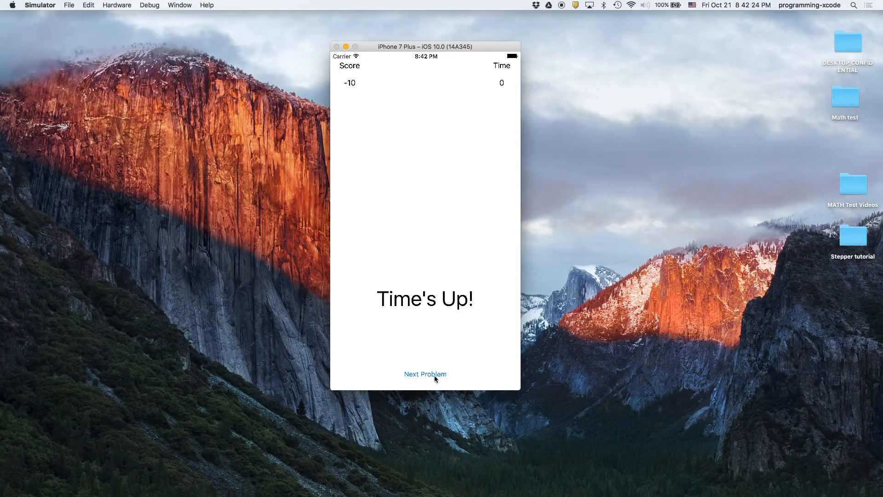
left_click(424, 374)
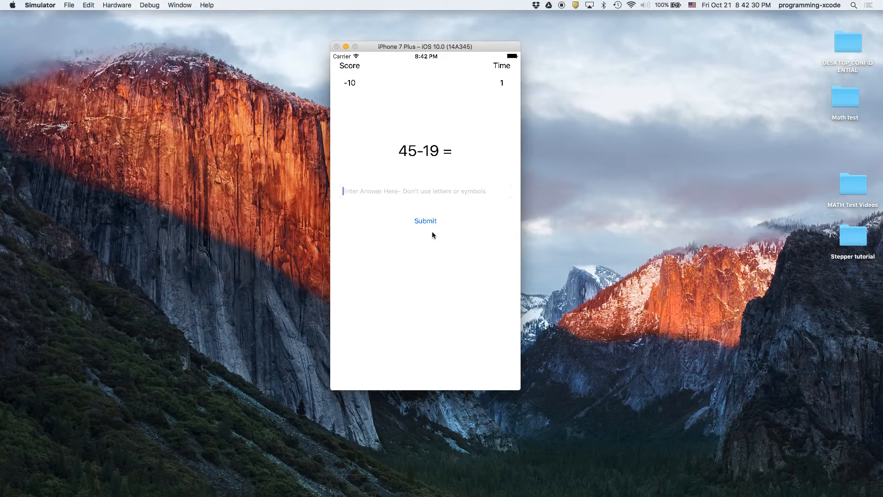
left_click(425, 221)
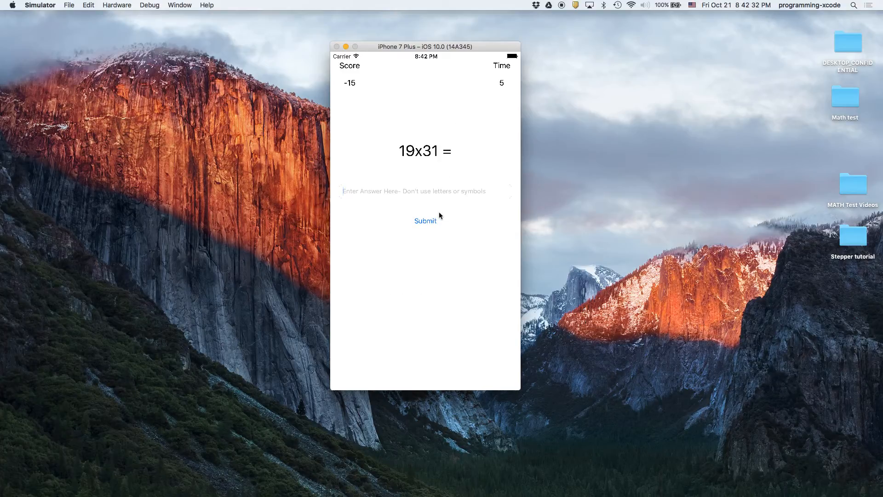
key("cmd+space")
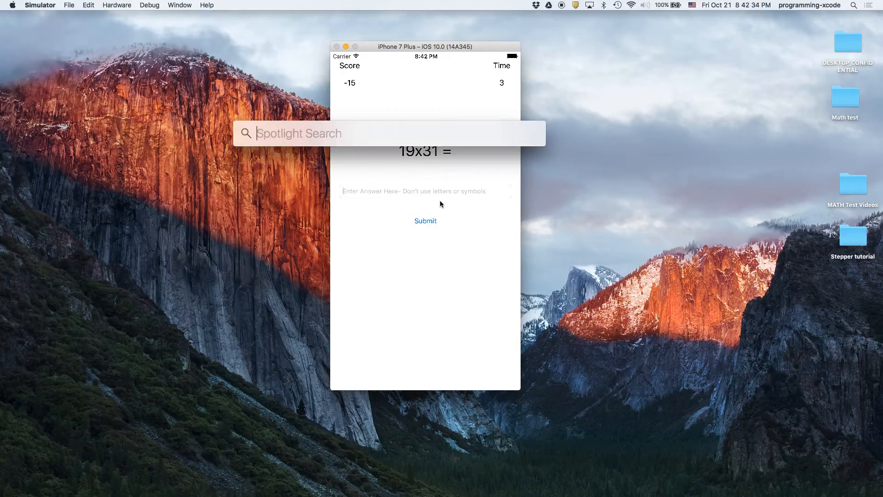
type("19*31")
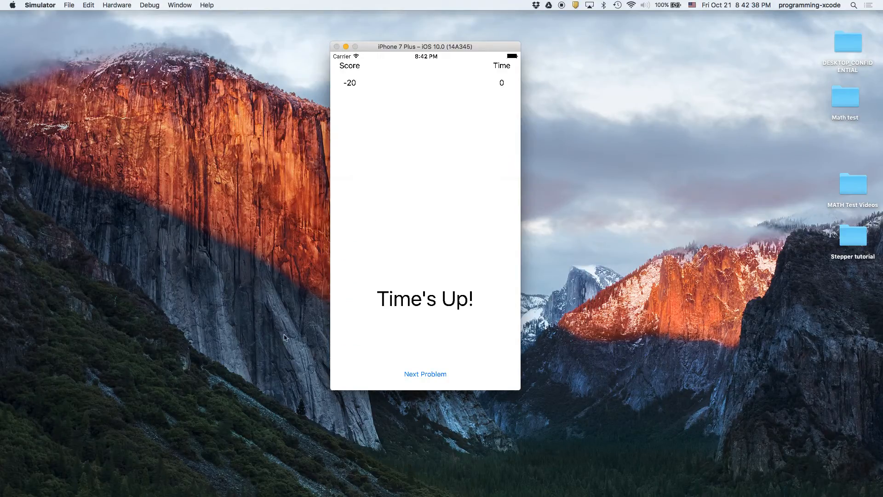
Answer 42+45 with 87, 30+11 with 41, and 5x28 with 140.
left_click(425, 374)
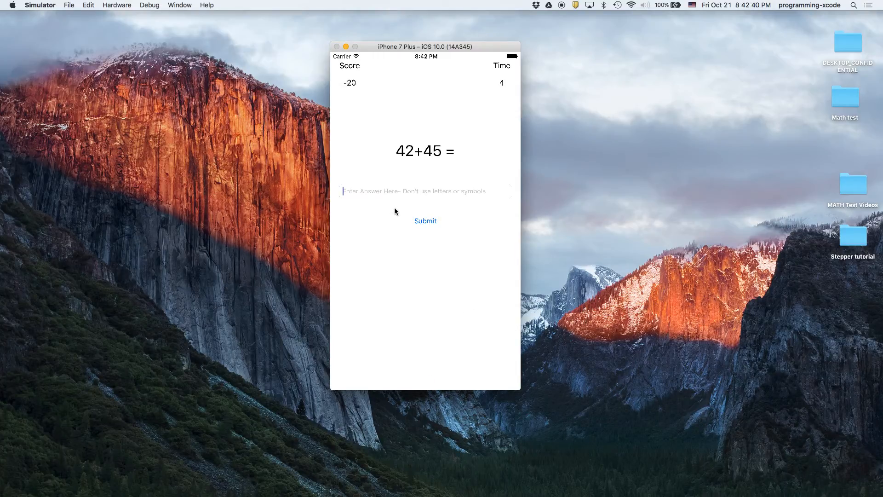
type("87")
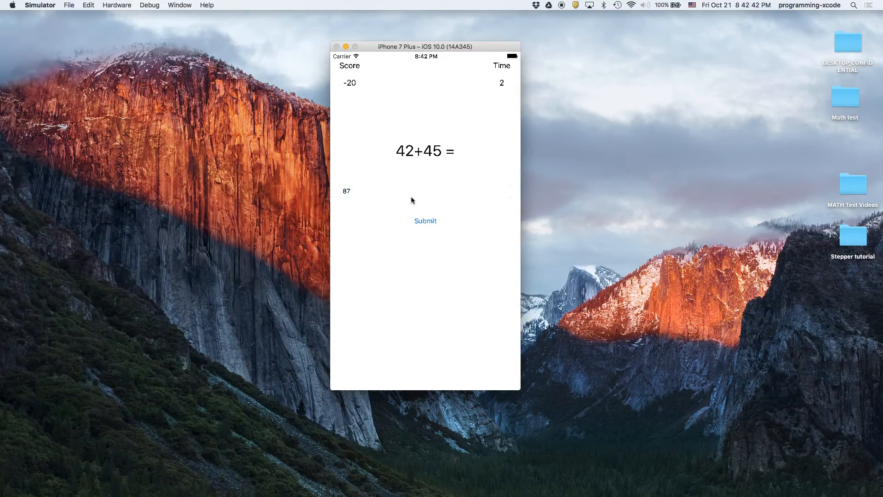
left_click(425, 221)
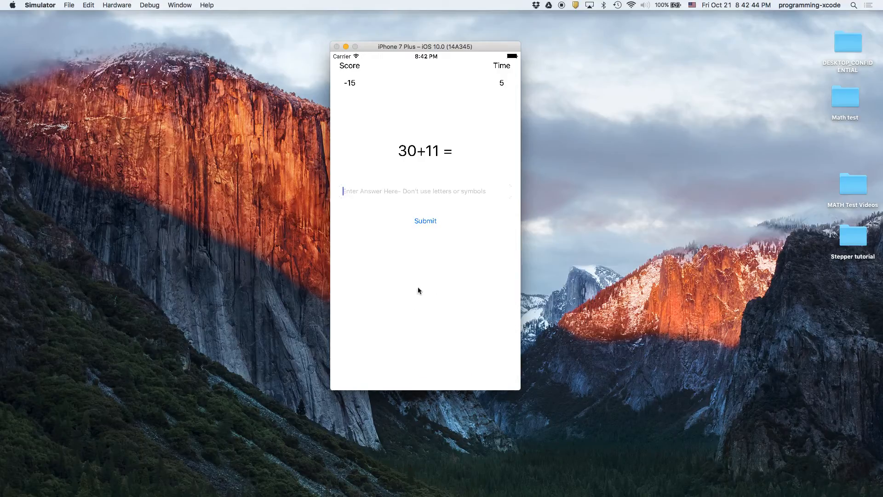
type("41")
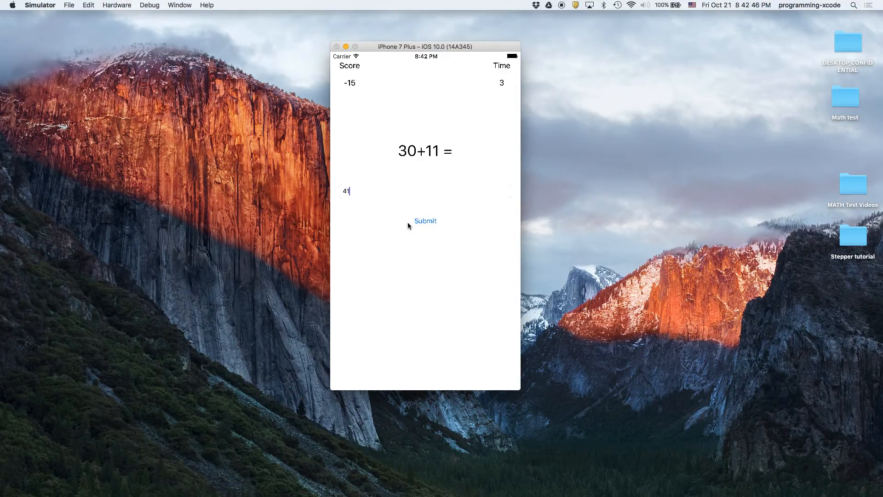
left_click(425, 221)
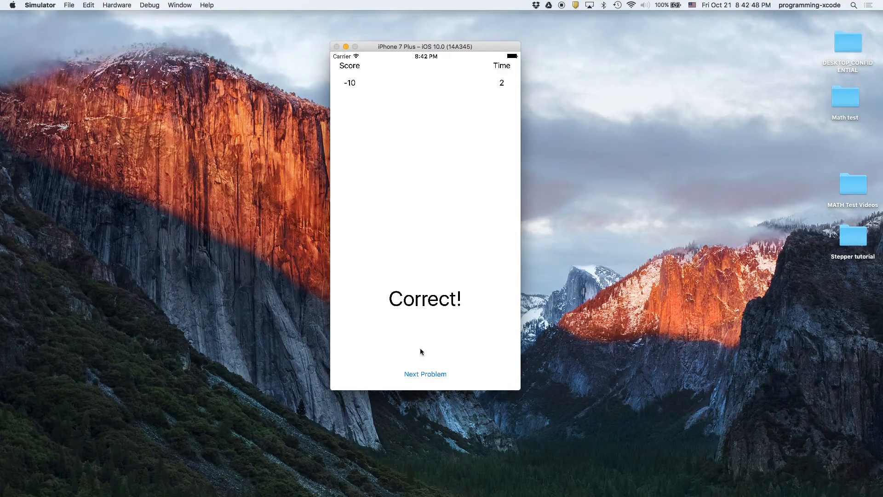
left_click(425, 373)
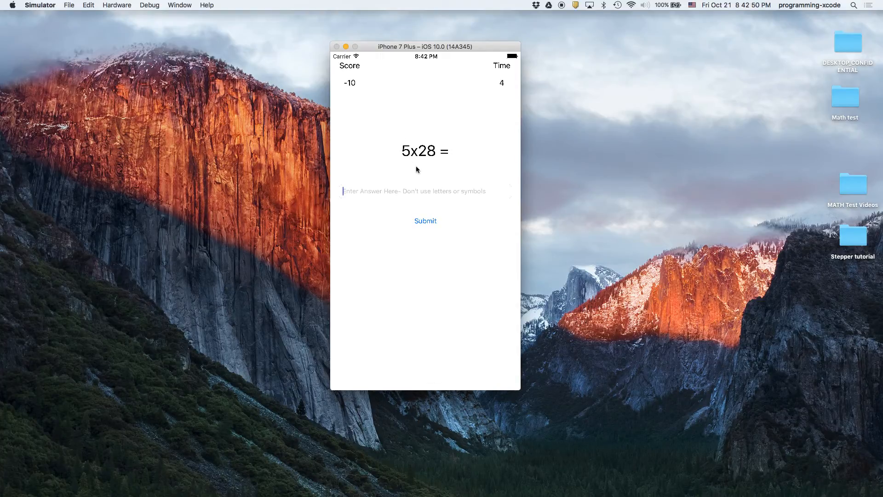
type("140")
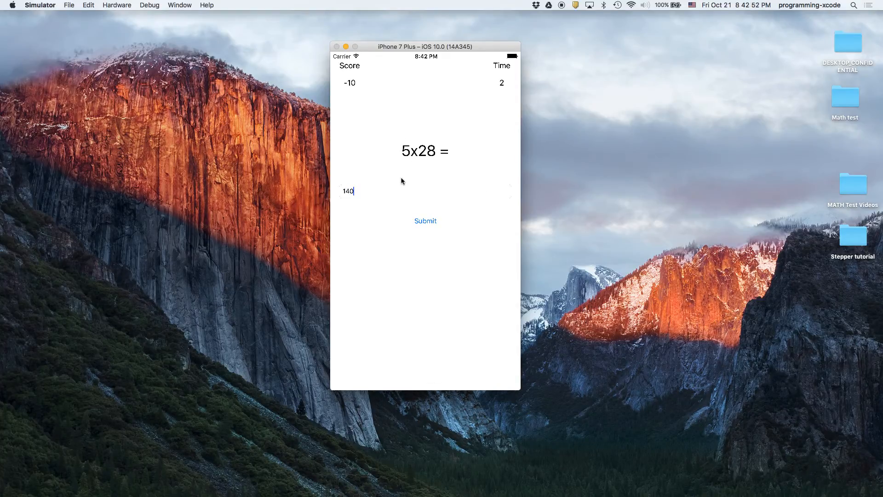
left_click(425, 220)
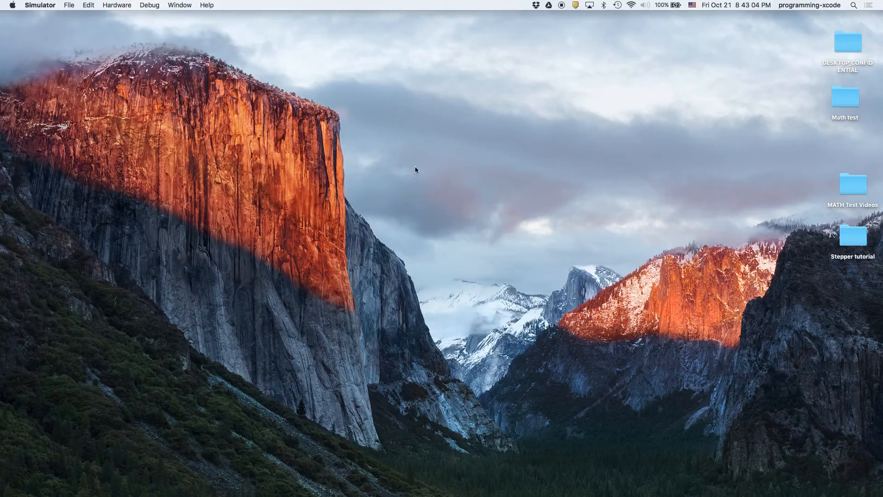
mouse_move(372, 136)
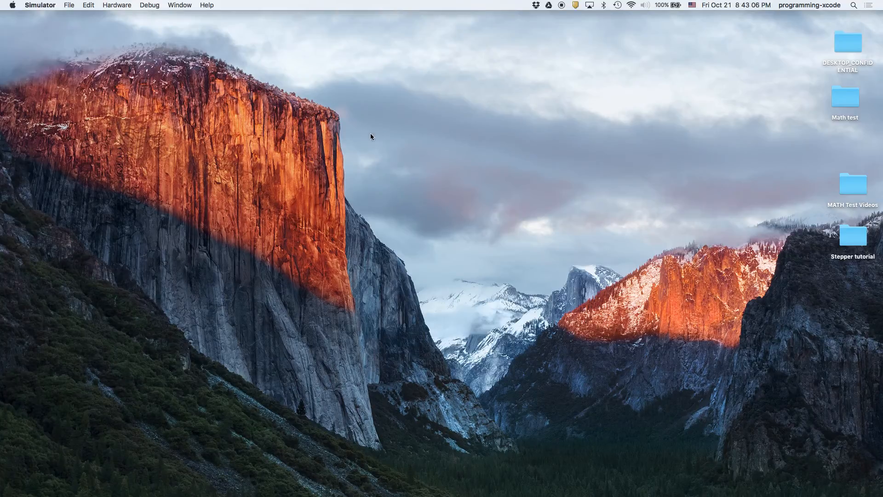
mouse_move(396, 153)
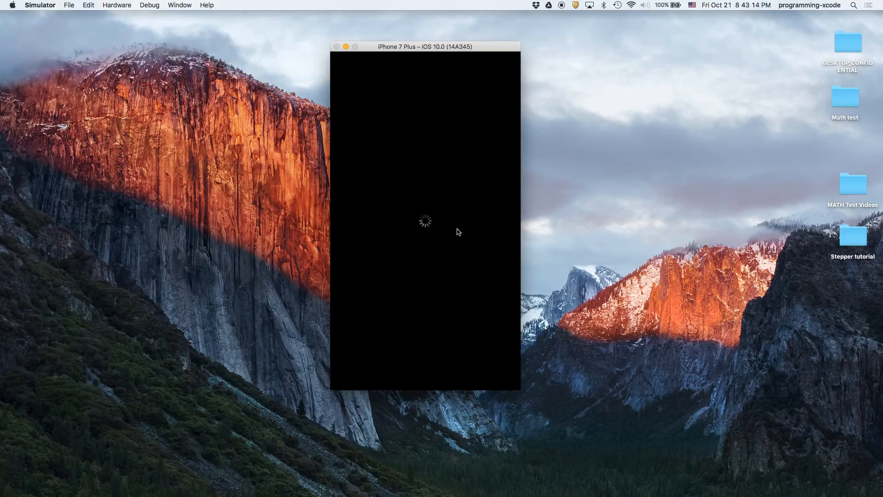
mouse_move(452, 236)
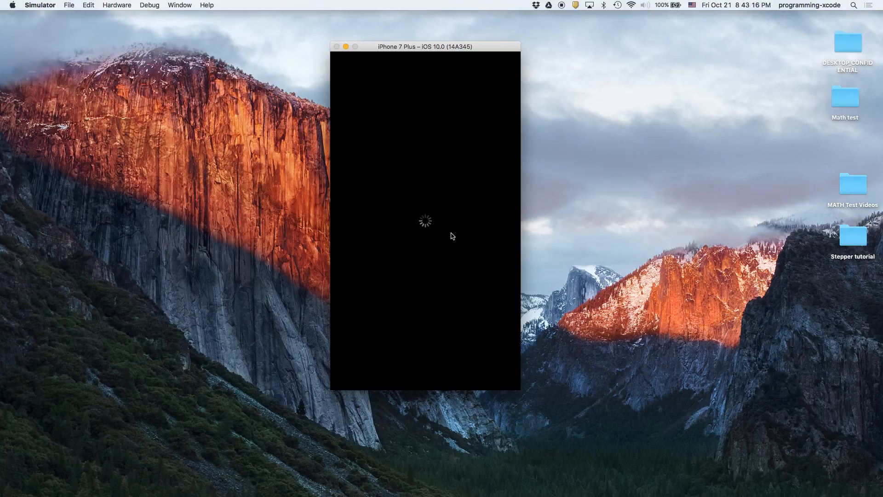
mouse_move(454, 234)
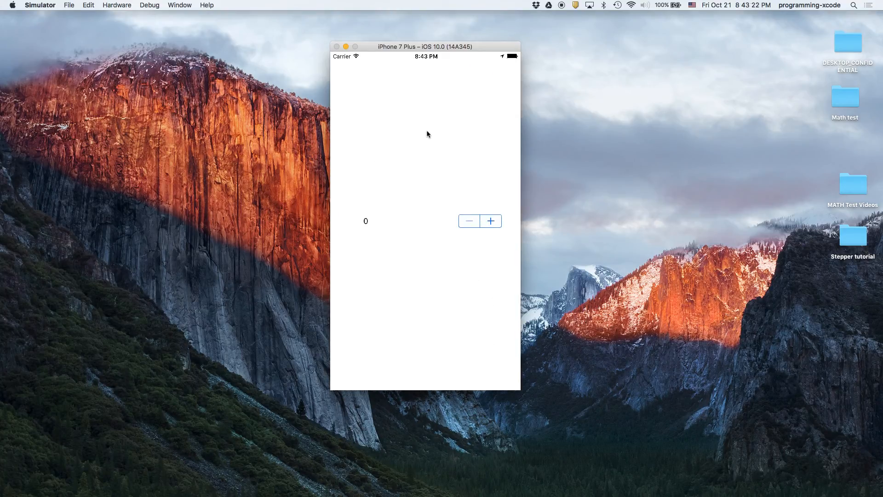
Increment the stepper with its + button so the label reads 4.0.
left_click(491, 220)
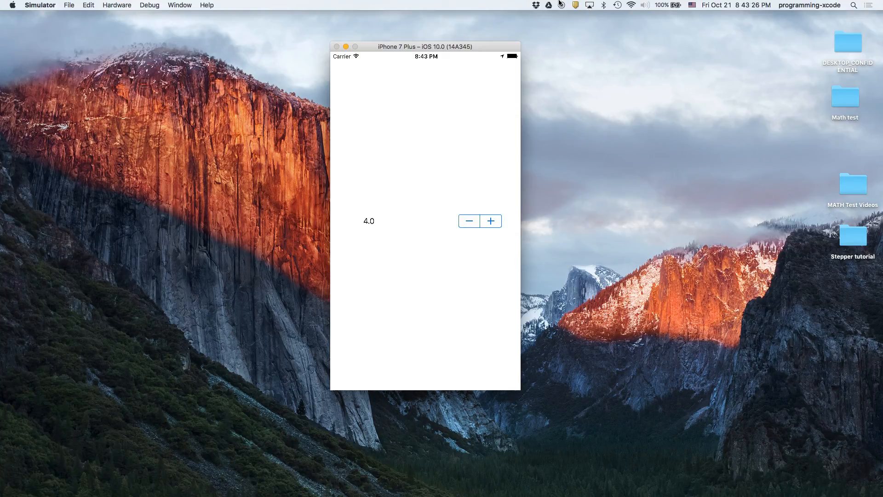
mouse_move(489, 270)
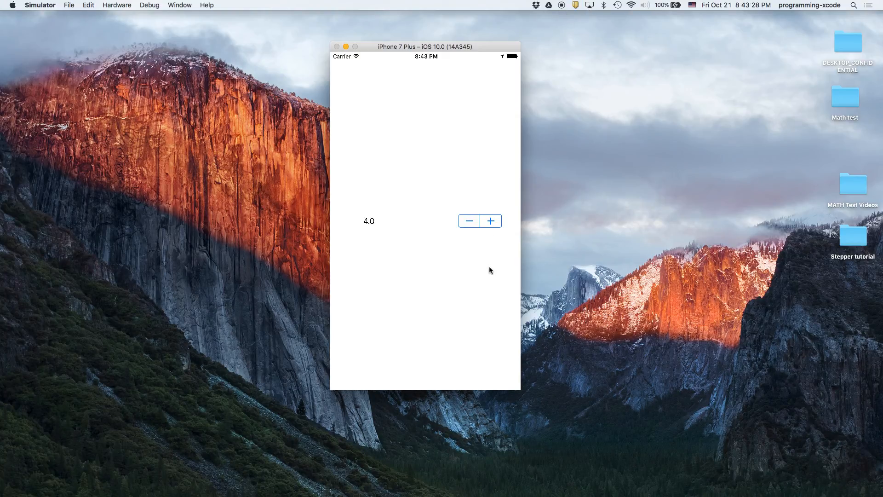
mouse_move(541, 103)
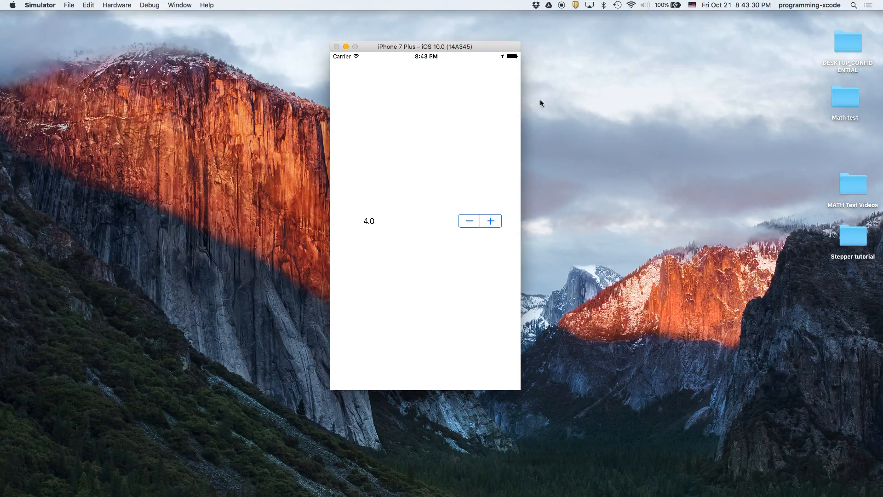